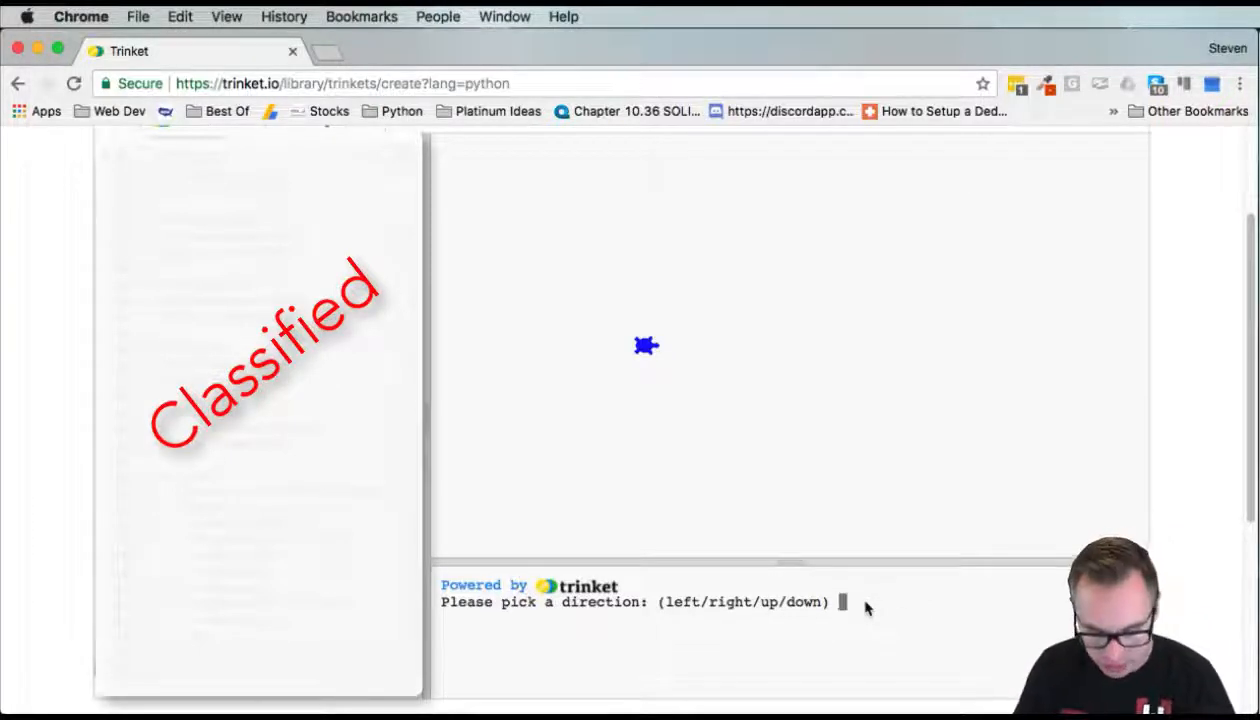
Answer the direction prompt with 'up' so the turtle faces up, then enter 'right'
type("up")
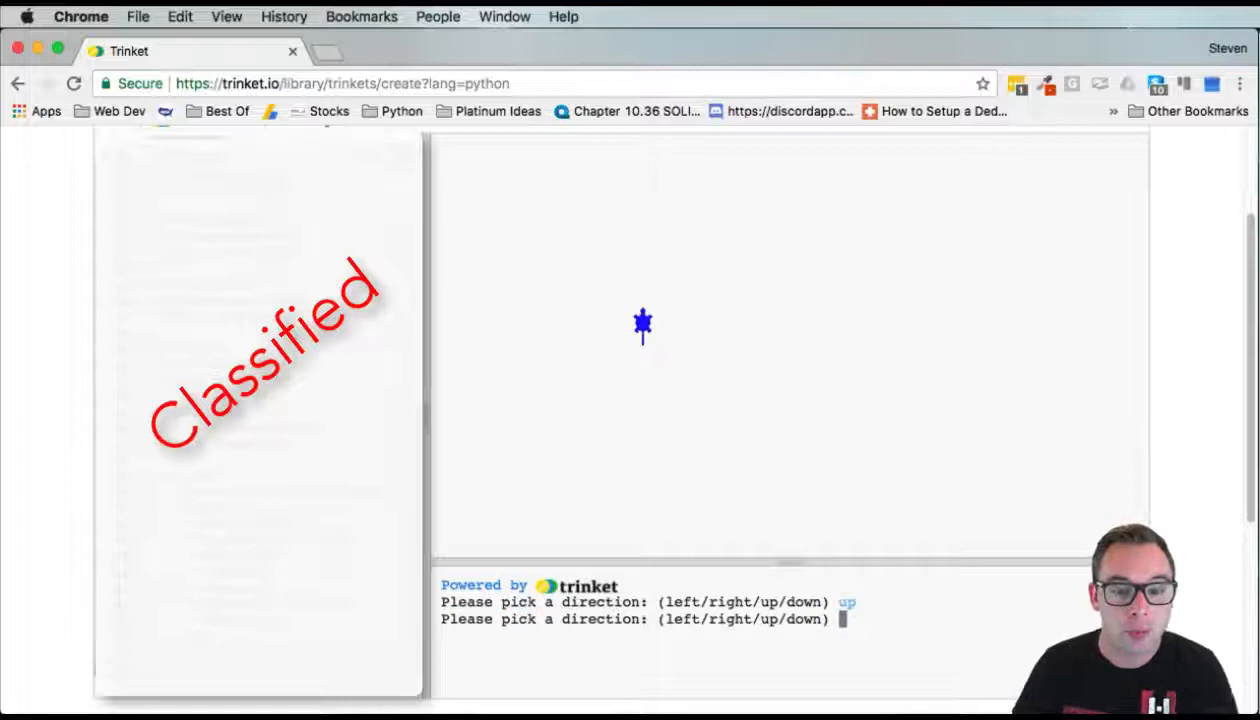
type("right")
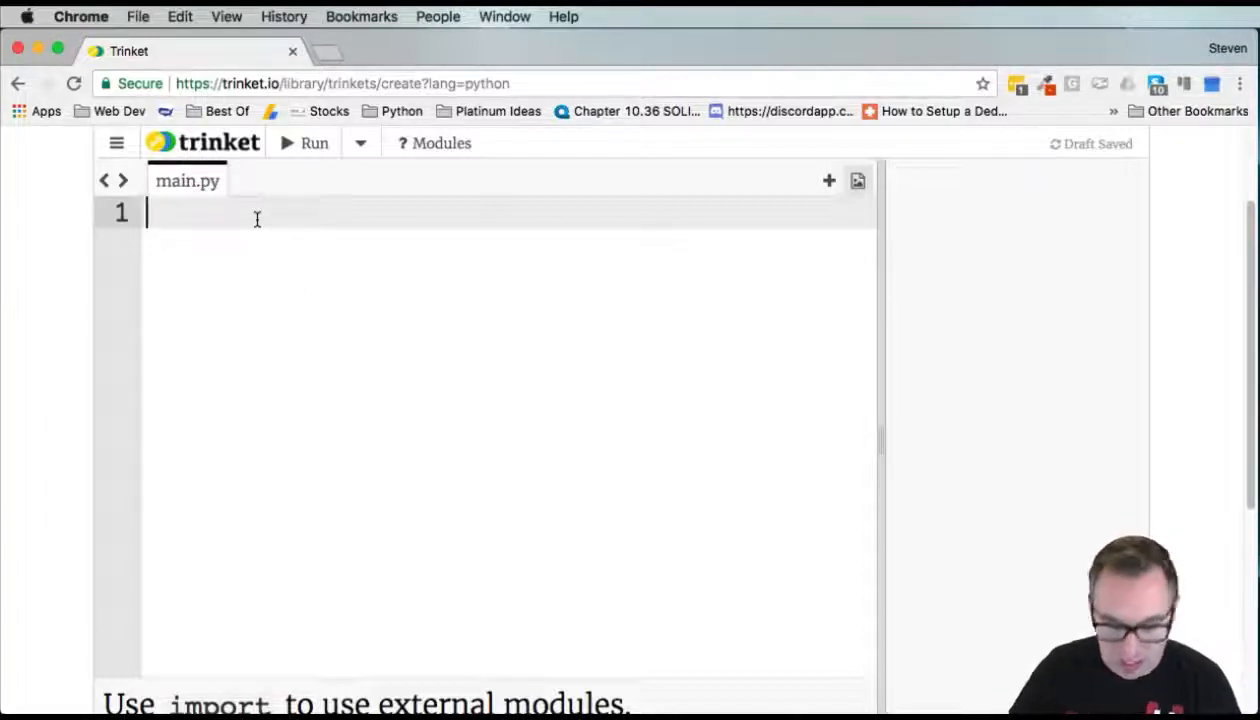
Import turtle and create a turtle named calvin with turtle.Turtle()
type("import turtle")
type("calvin")
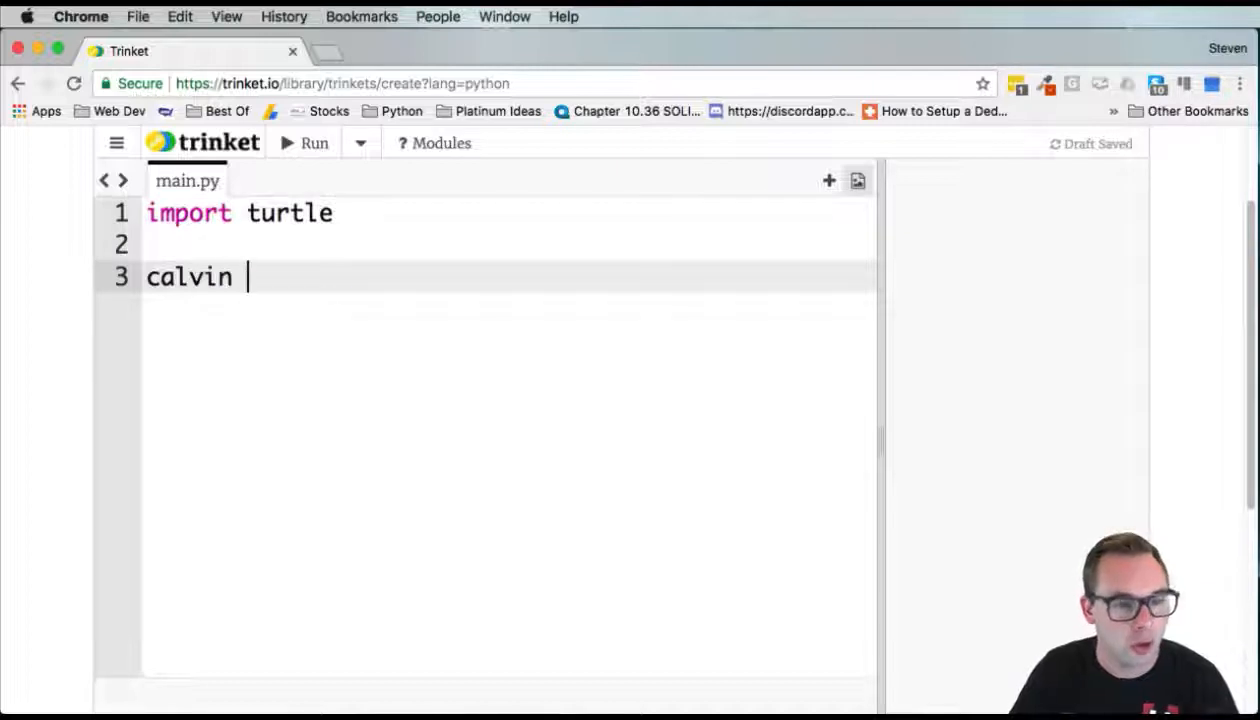
type("= turtl")
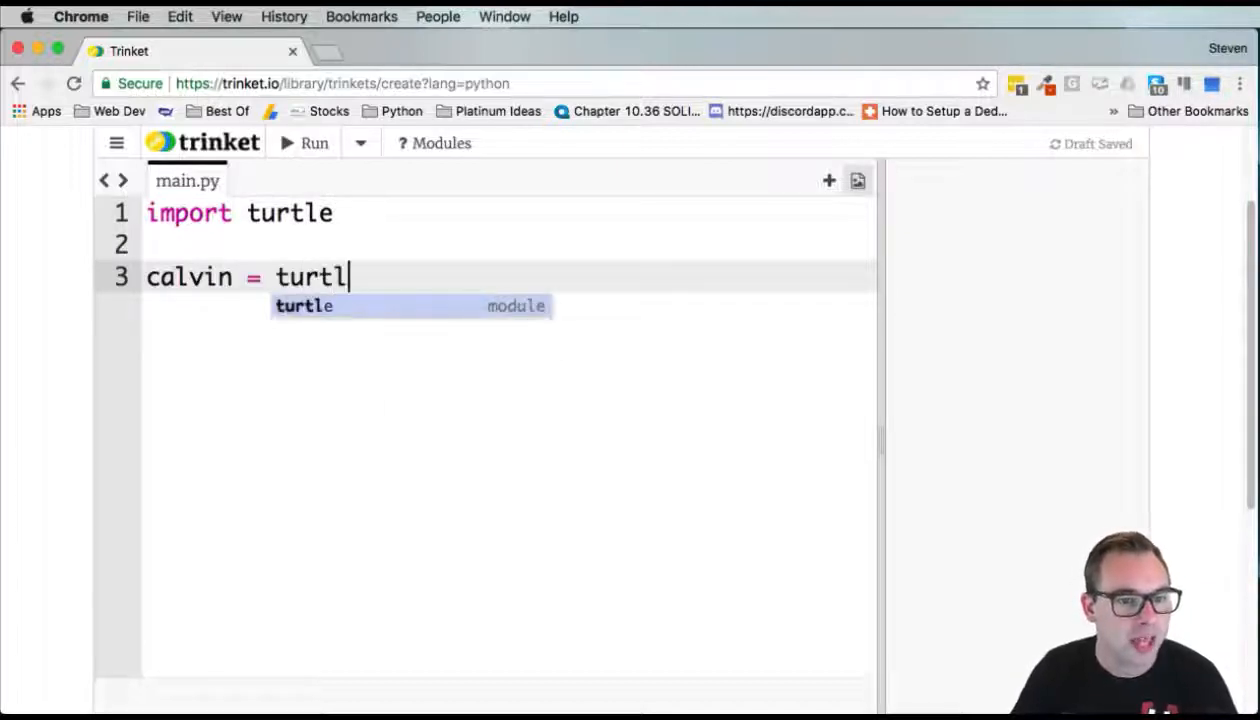
type("e.Turtle")
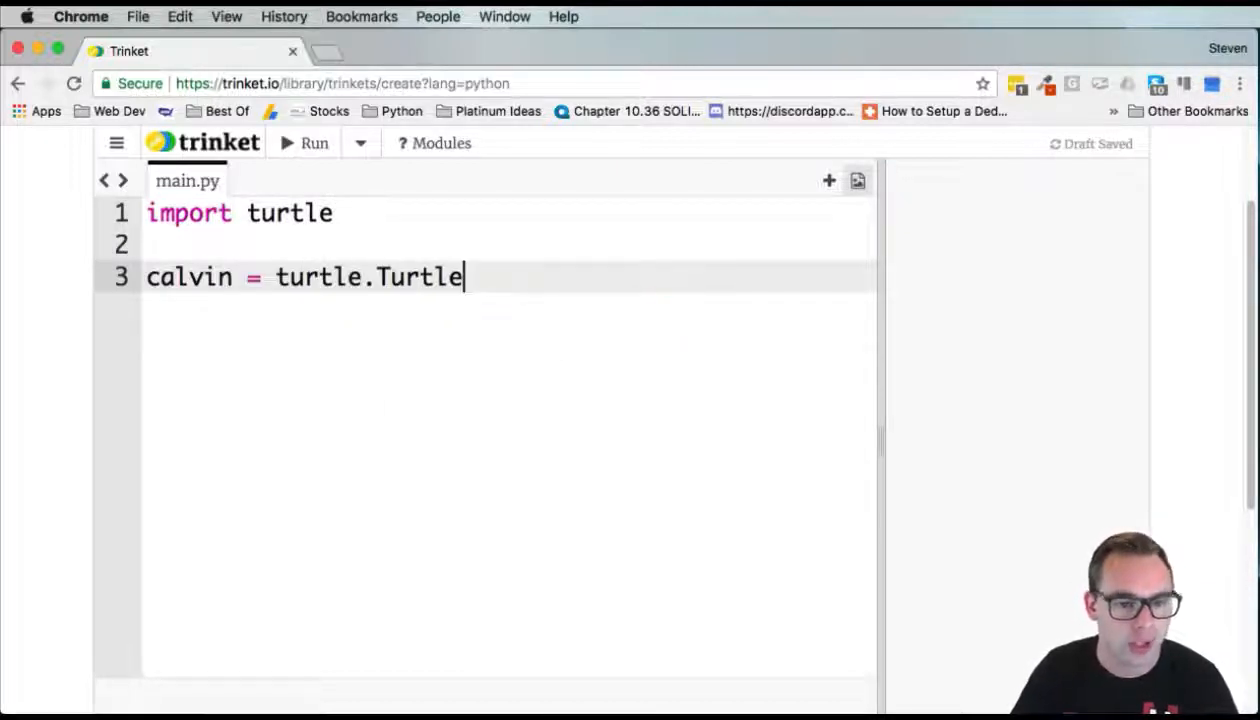
type("()")
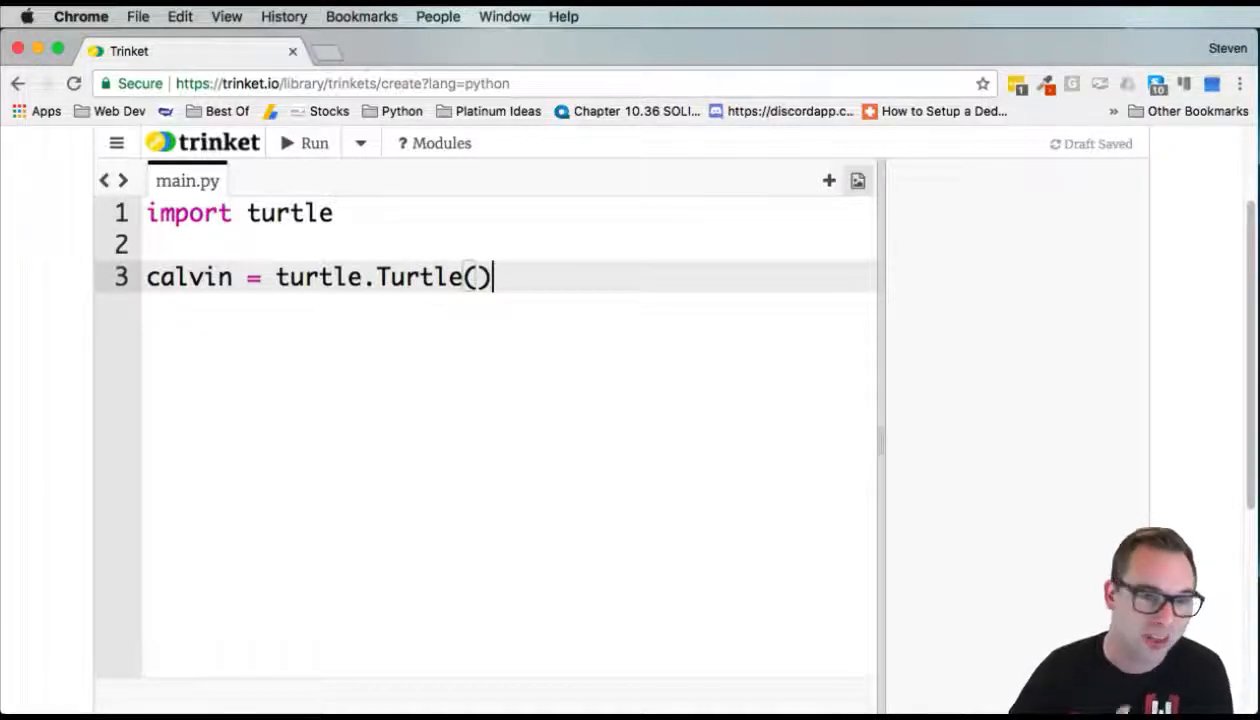
key("Return")
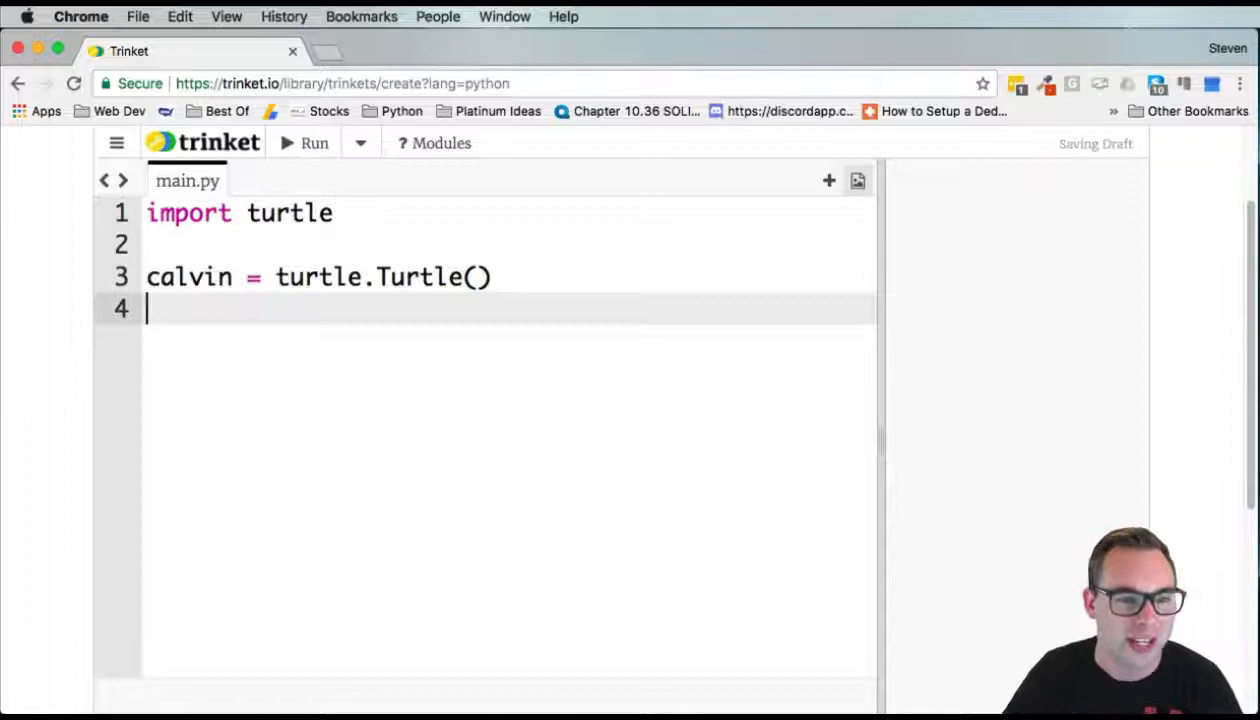
Give calvin the "turtle" shape and the color "blue"
type("calvin")
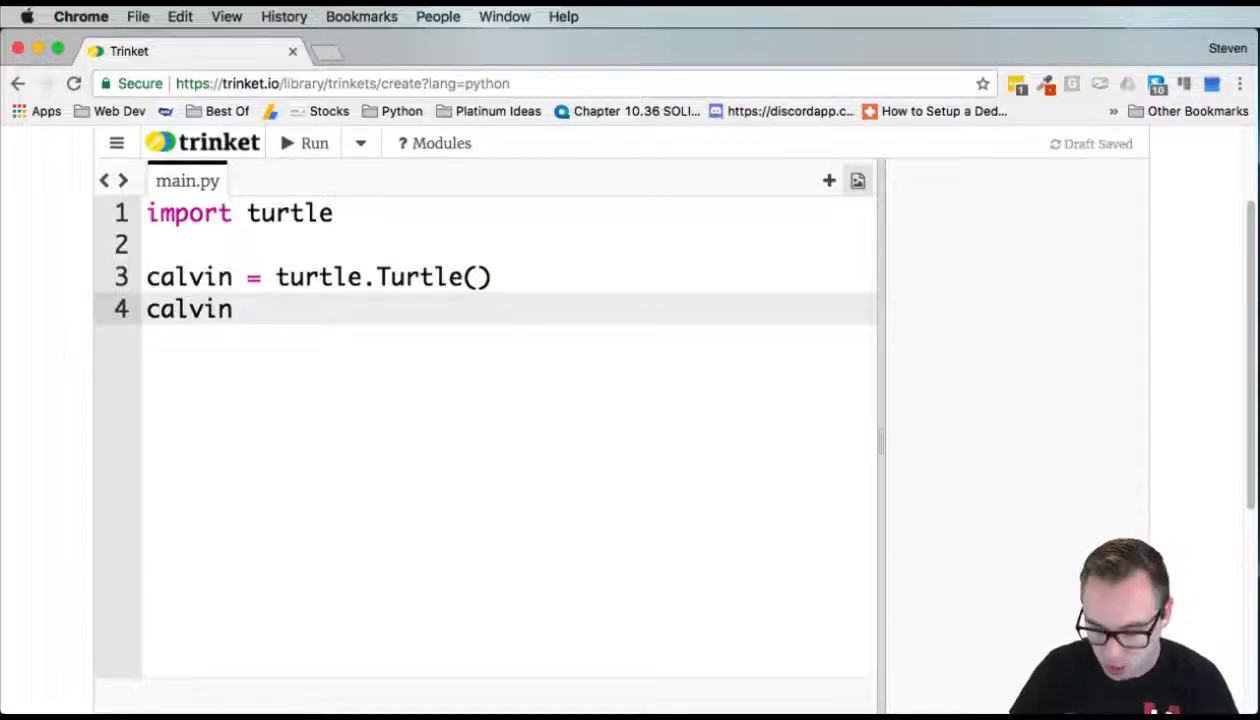
type(".shape(\"turtle")
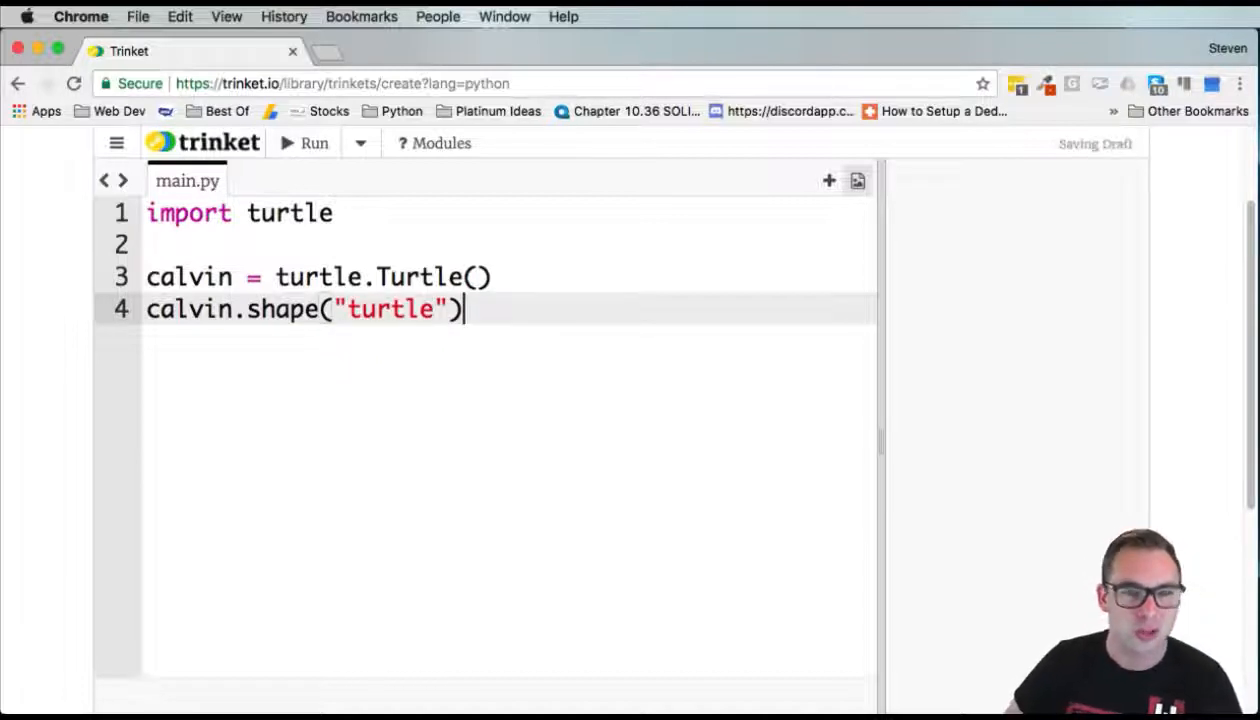
type("c")
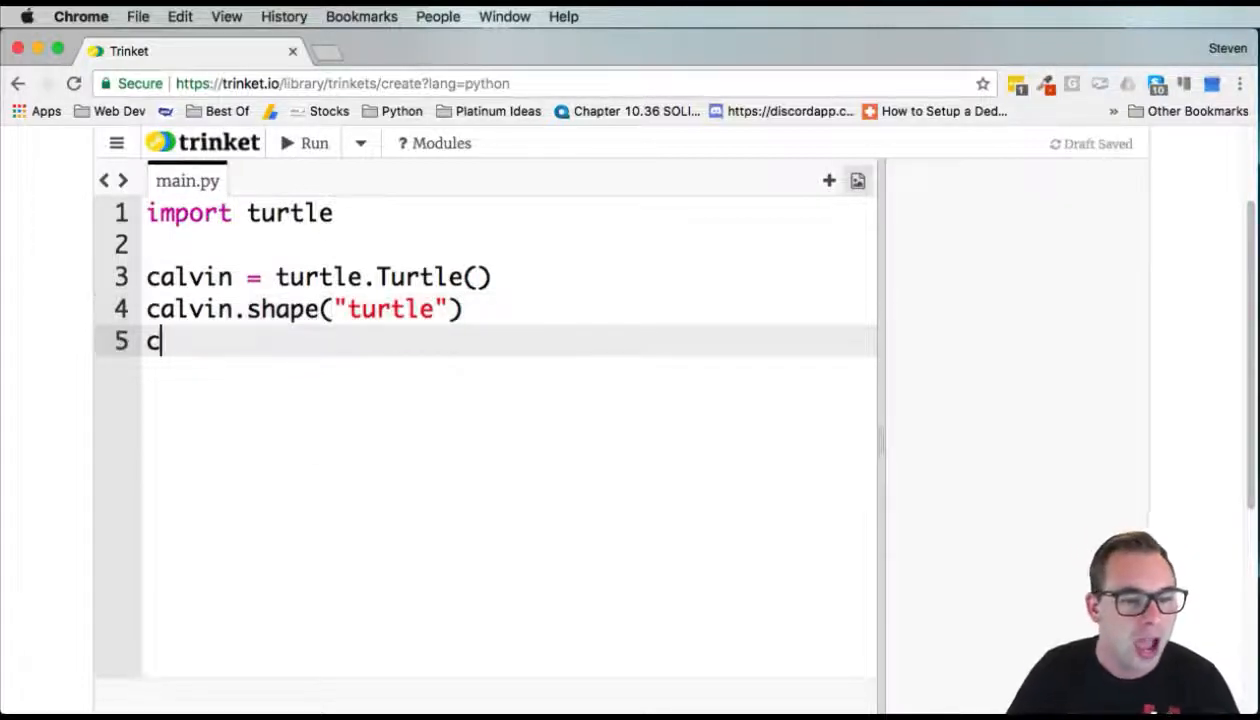
type("alvin.co")
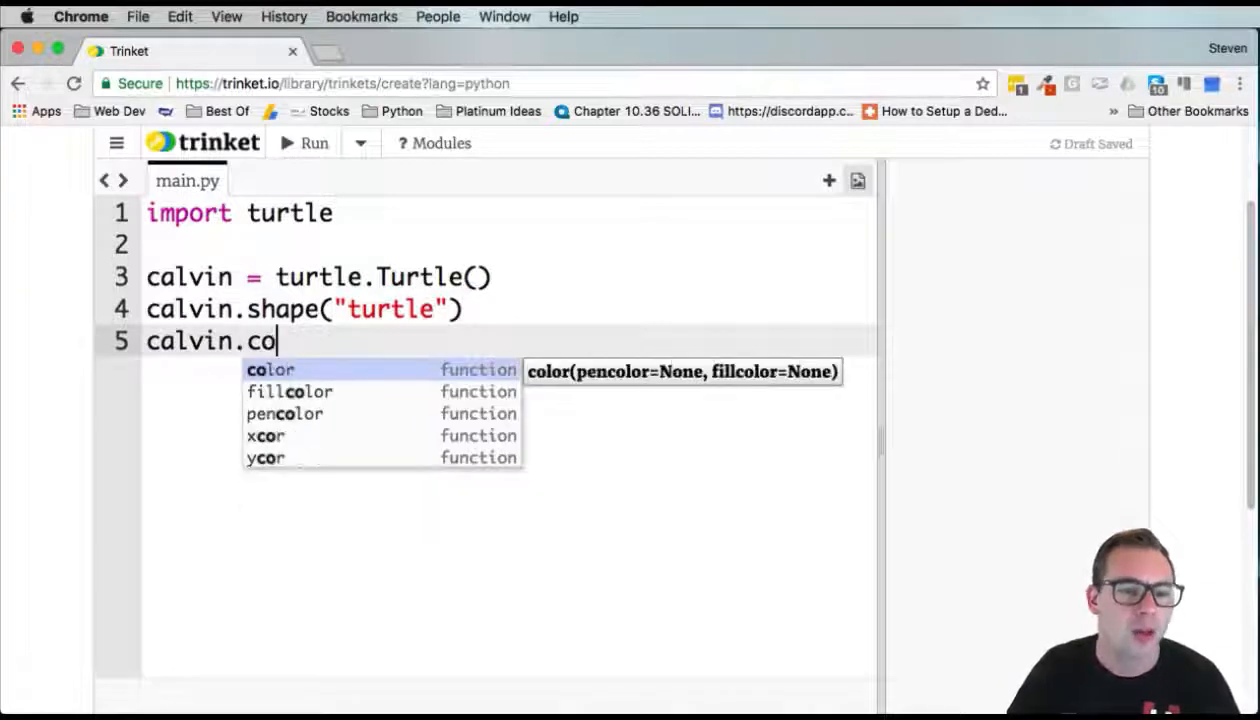
left_click(270, 370)
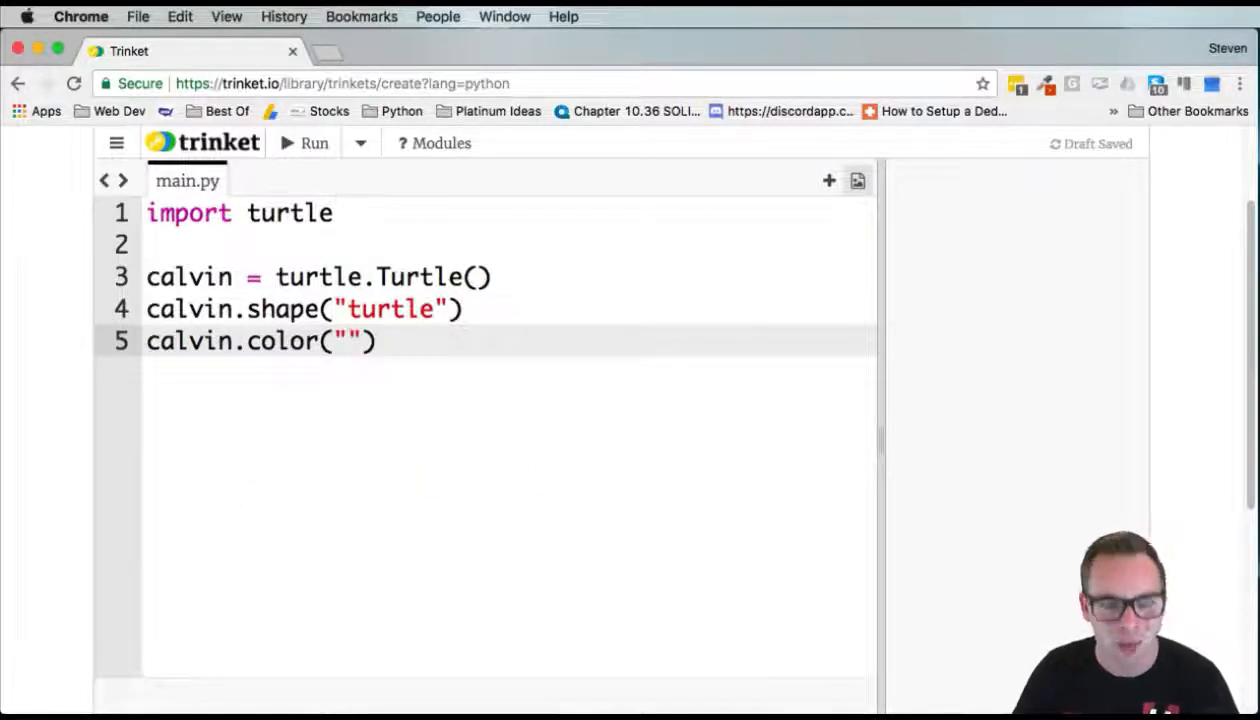
type("blue")
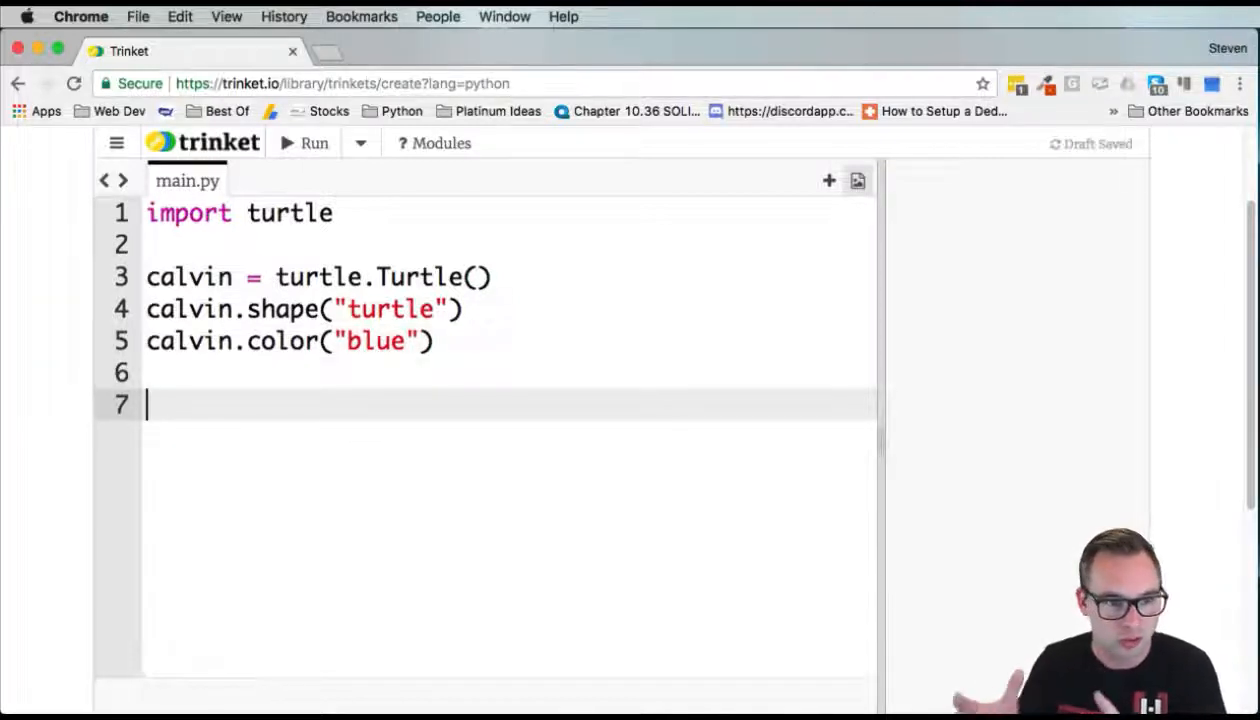
Run main.py to display the blue turtle-shaped calvin
left_click(314, 143)
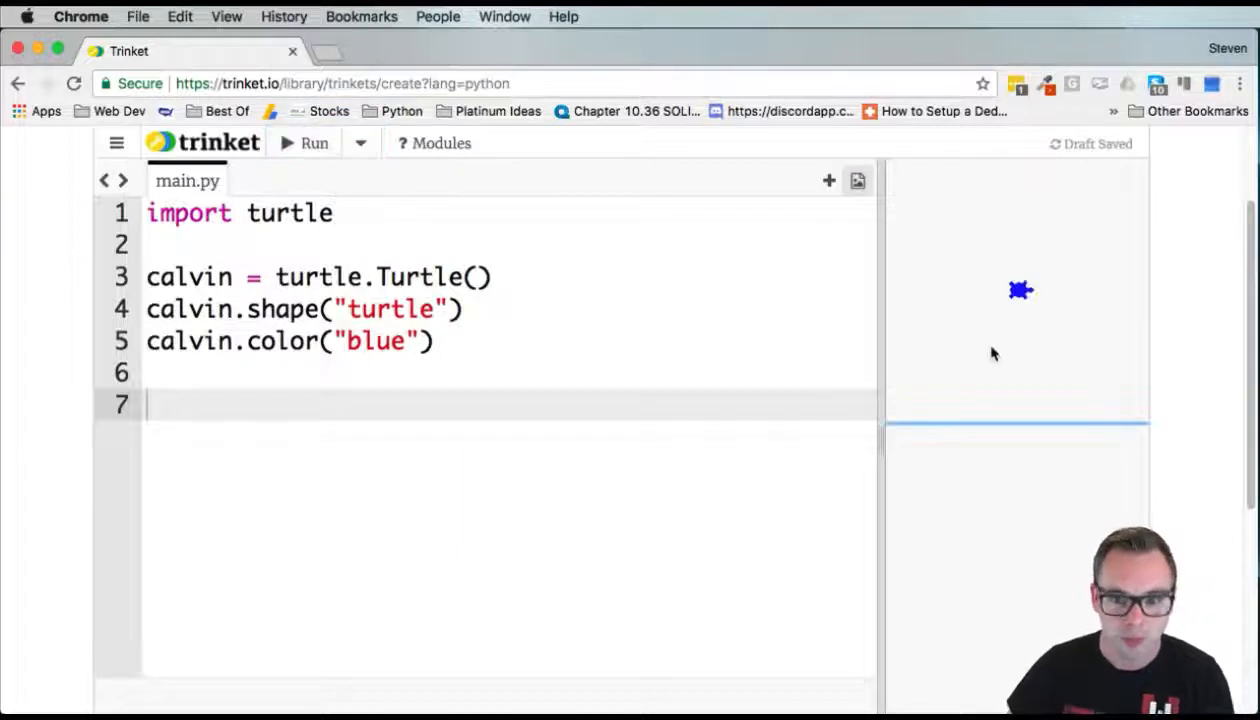
mouse_move(236, 405)
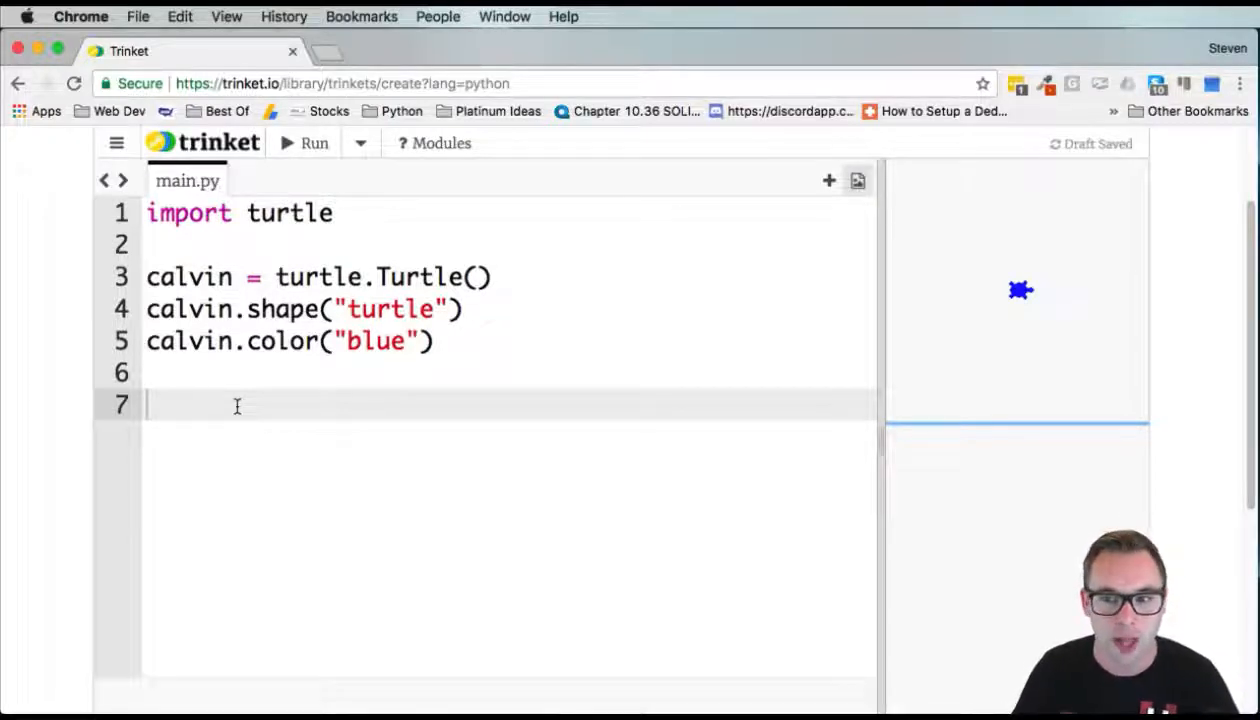
Add empty headers def move_right():, move_left():, move_up(): and move_down():
type("def")
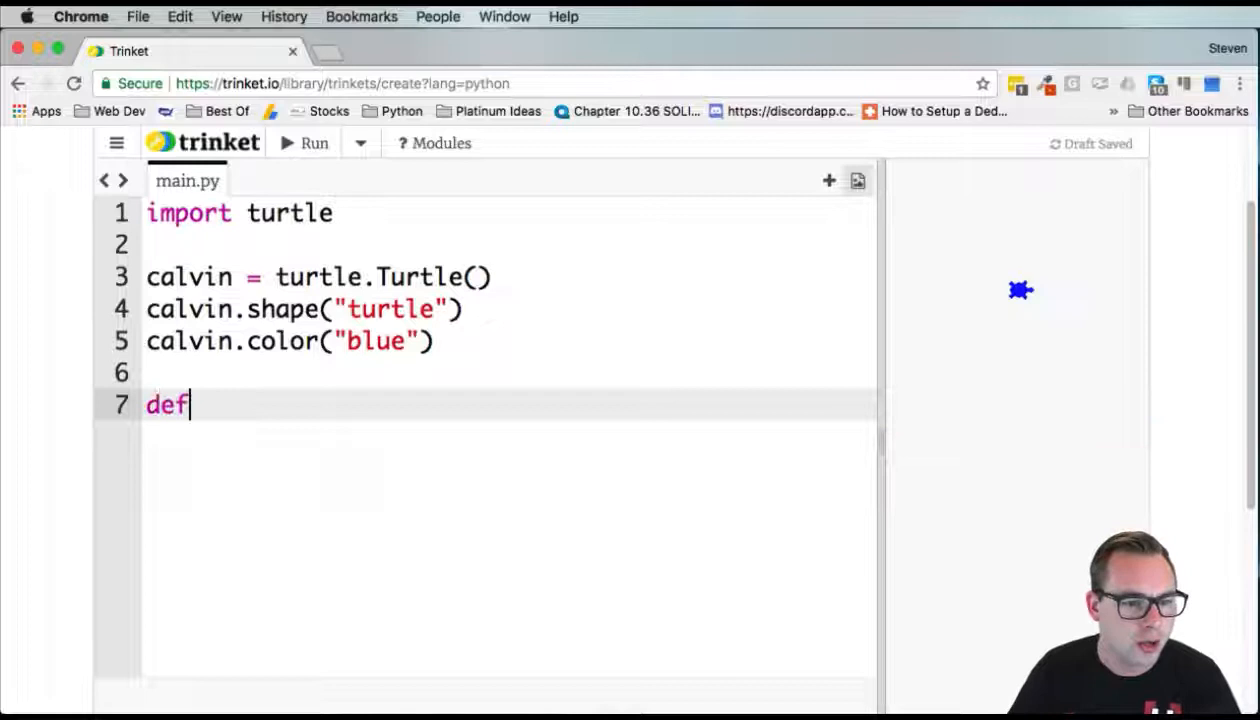
type("move_")
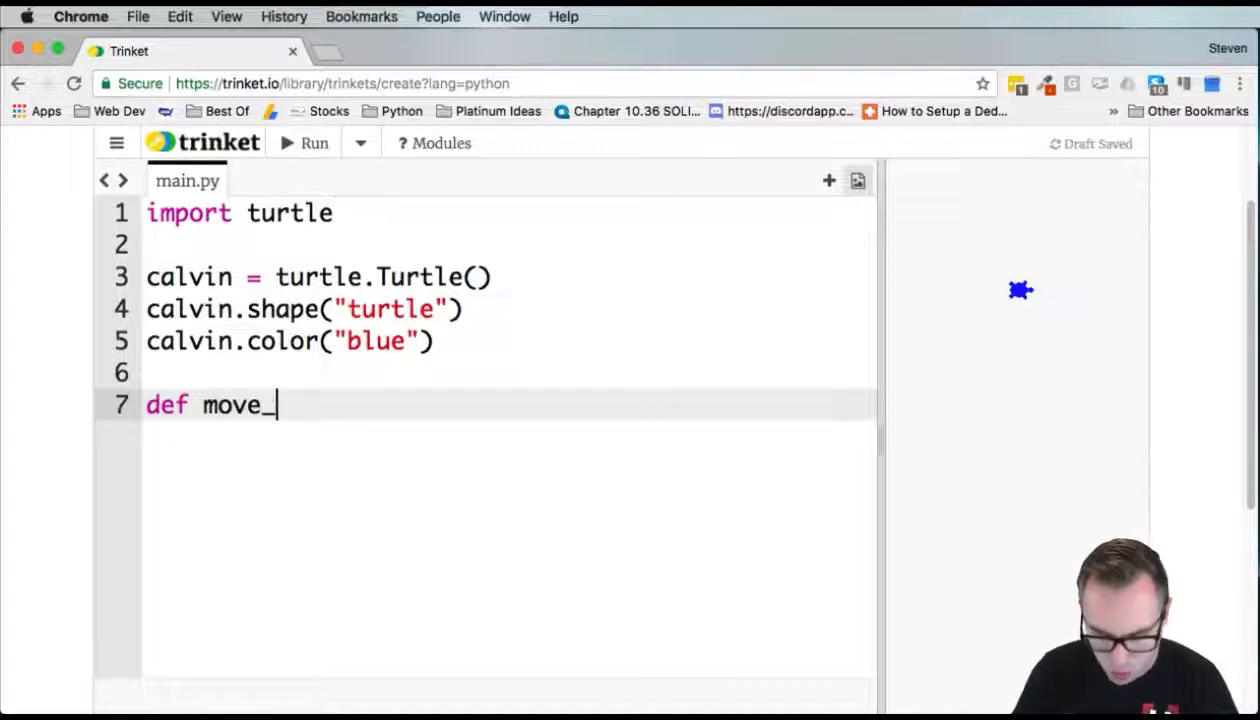
type("right():")
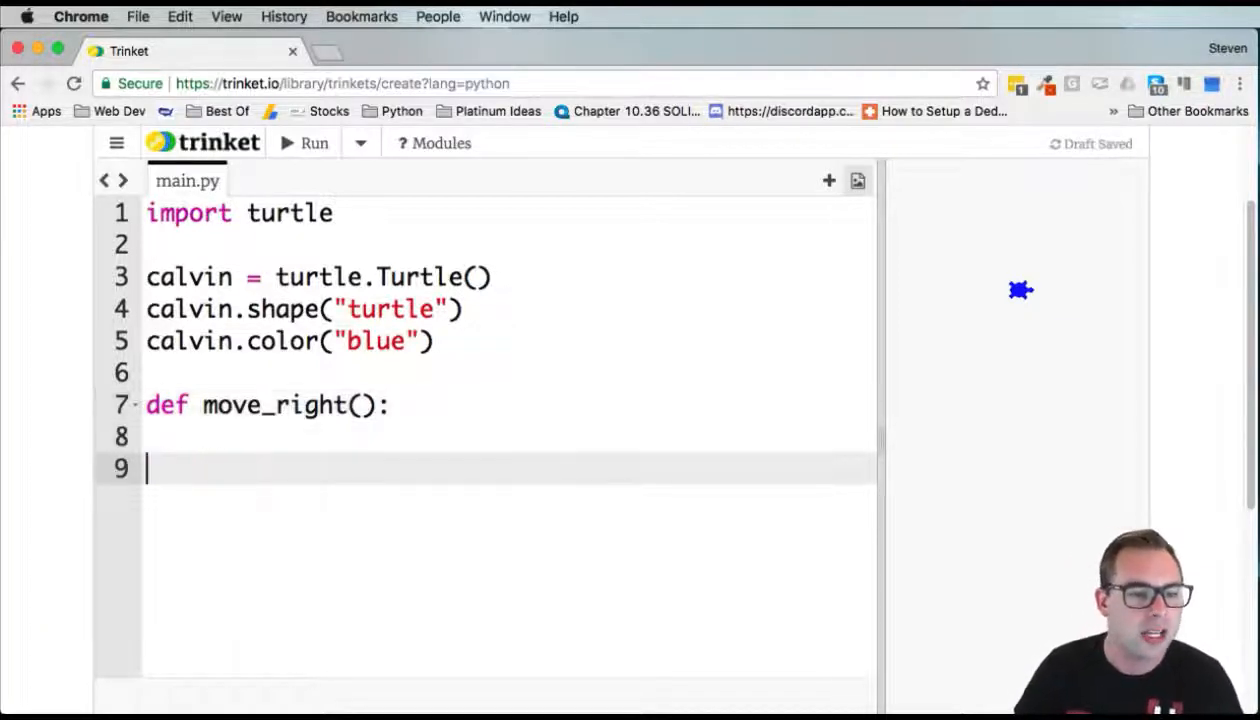
type("def mov")
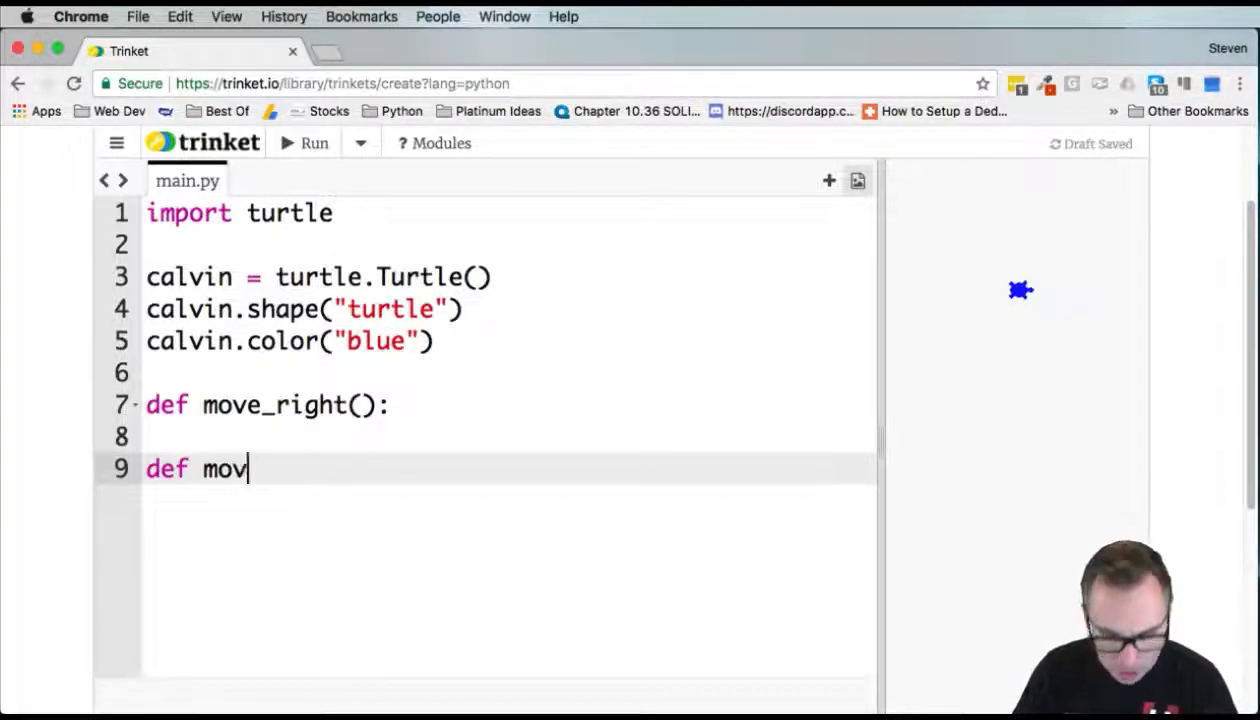
type("e_left():")
type("d")
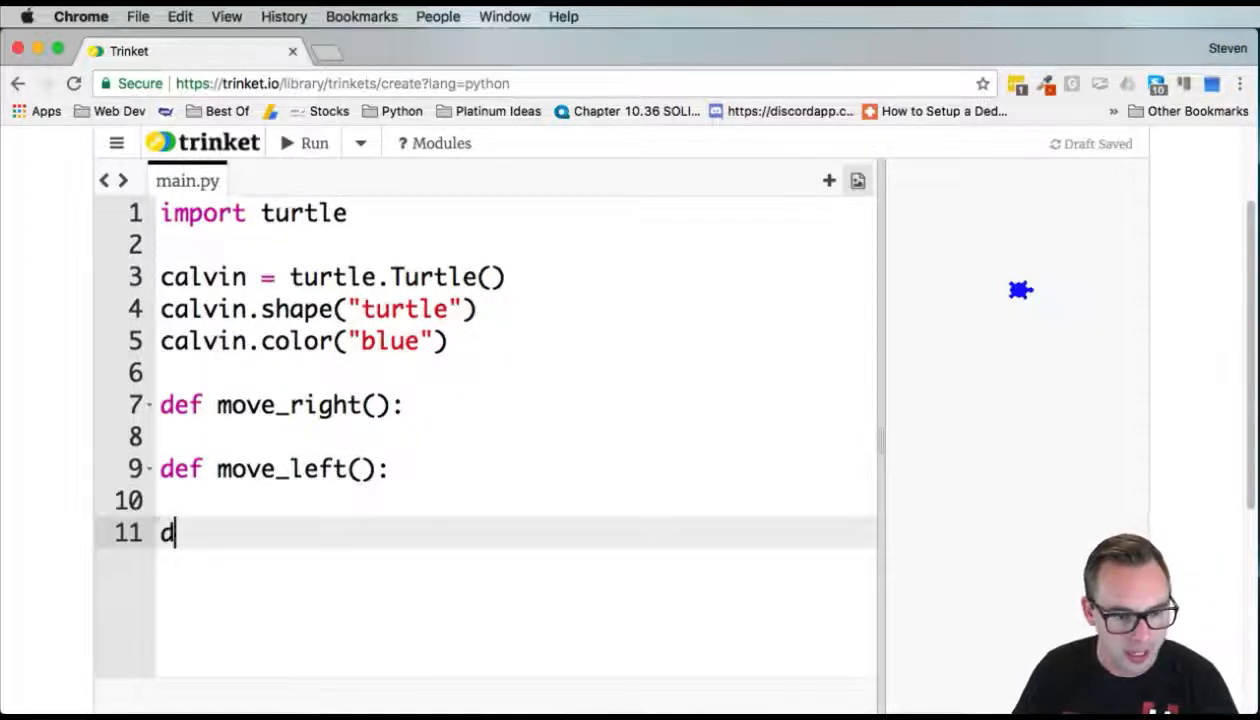
type("ef move")
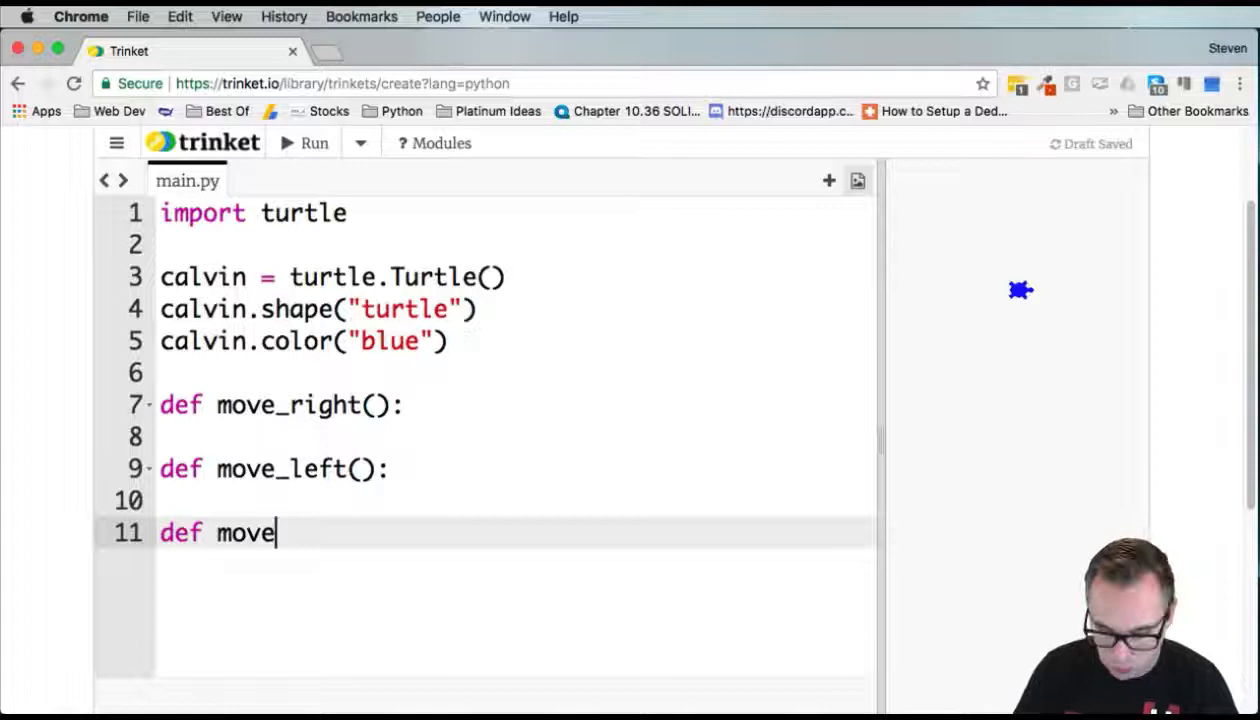
type("_up():")
type("def")
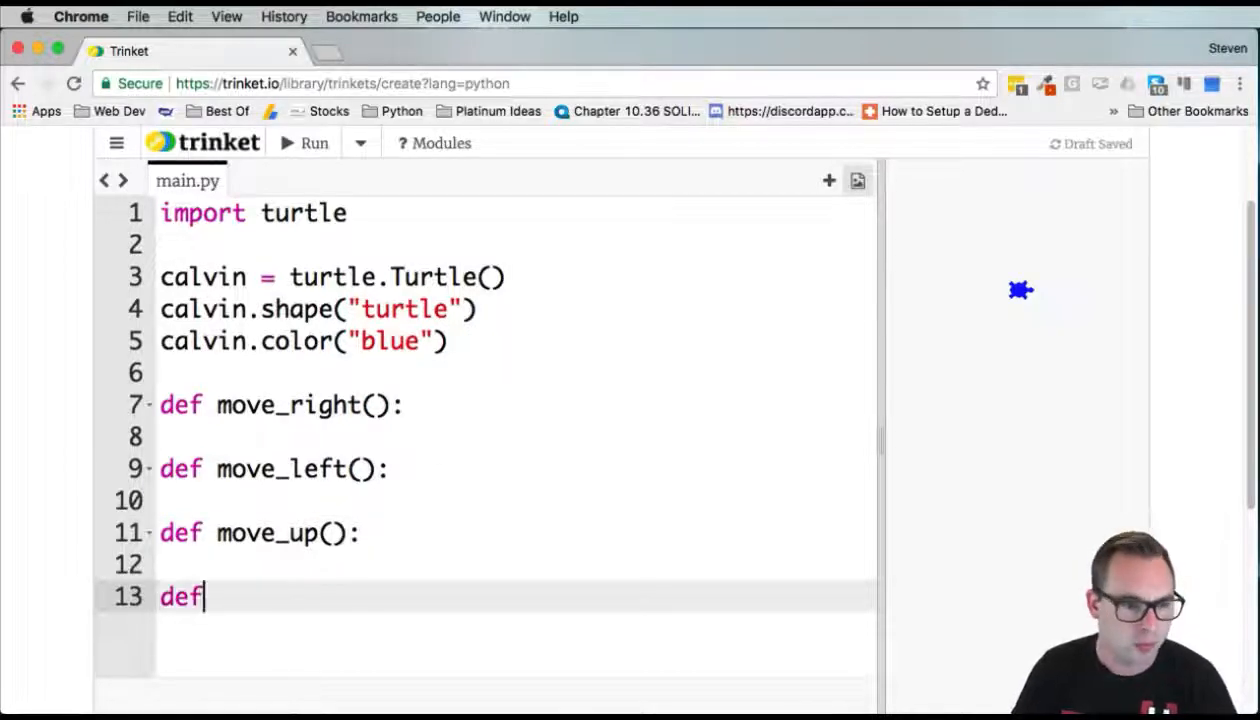
type("move_down")
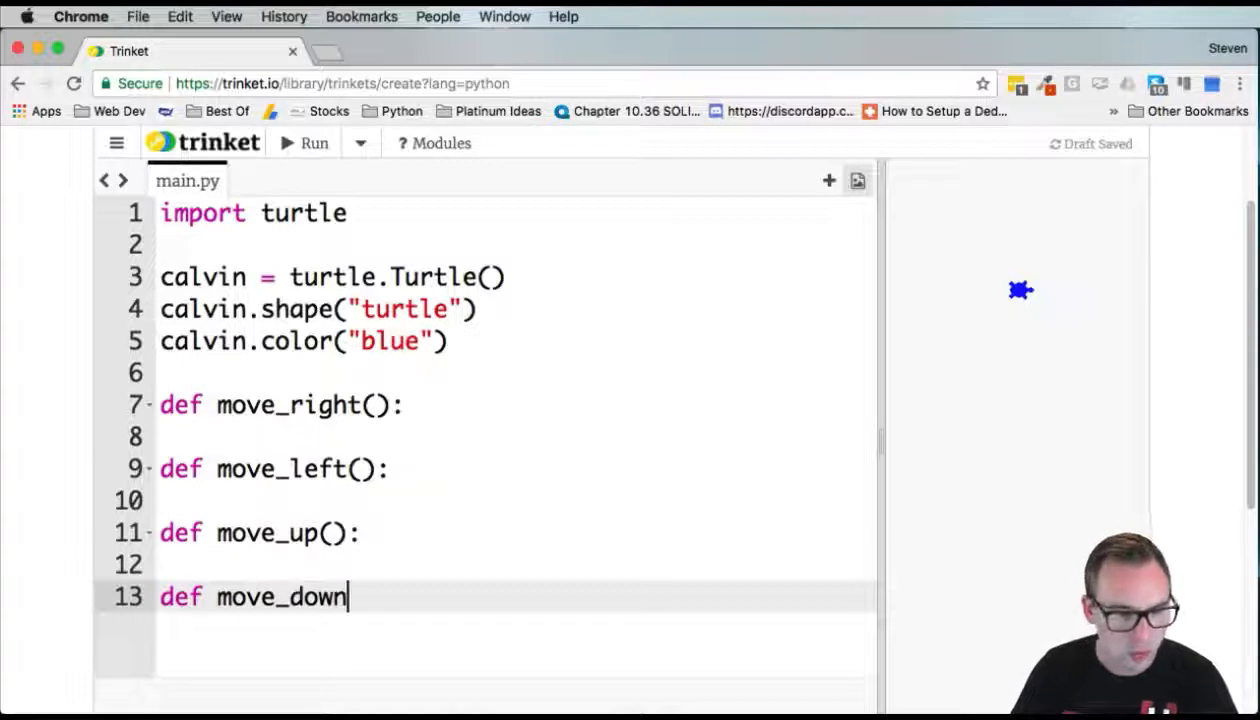
type("():")
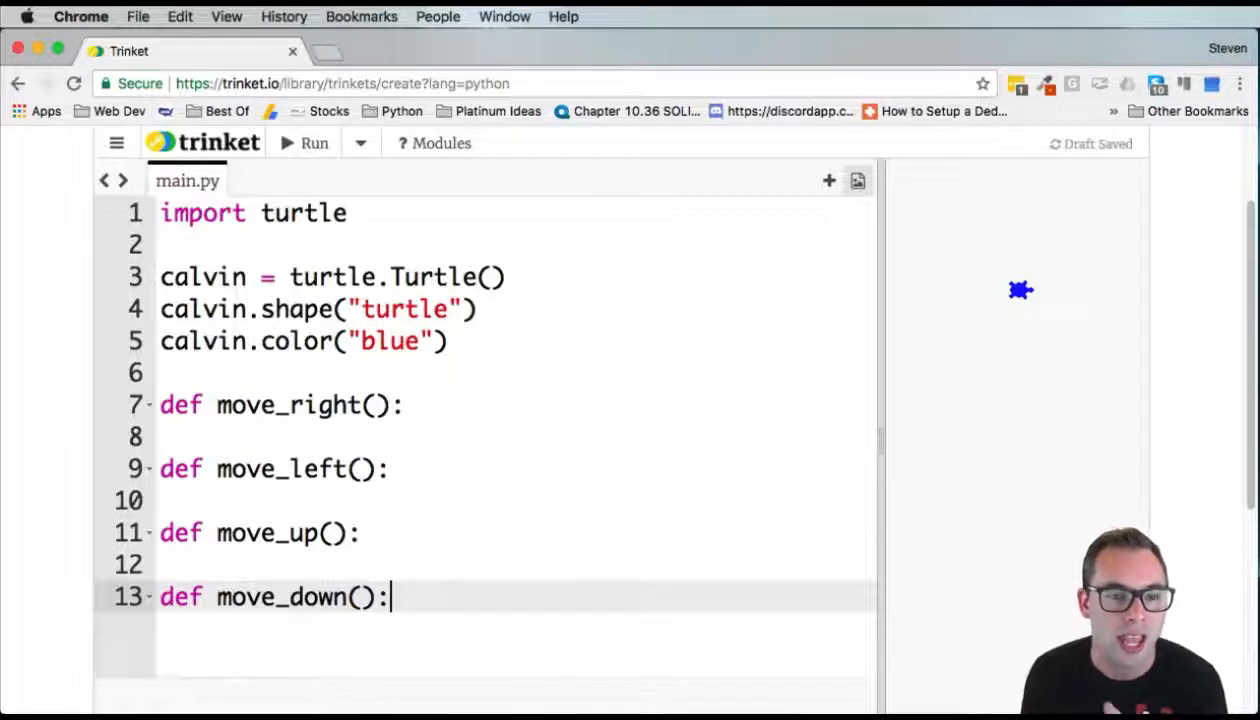
Give the movement functions setheading bodies: right 0, left 180, up 90, down 270
left_click(225, 436)
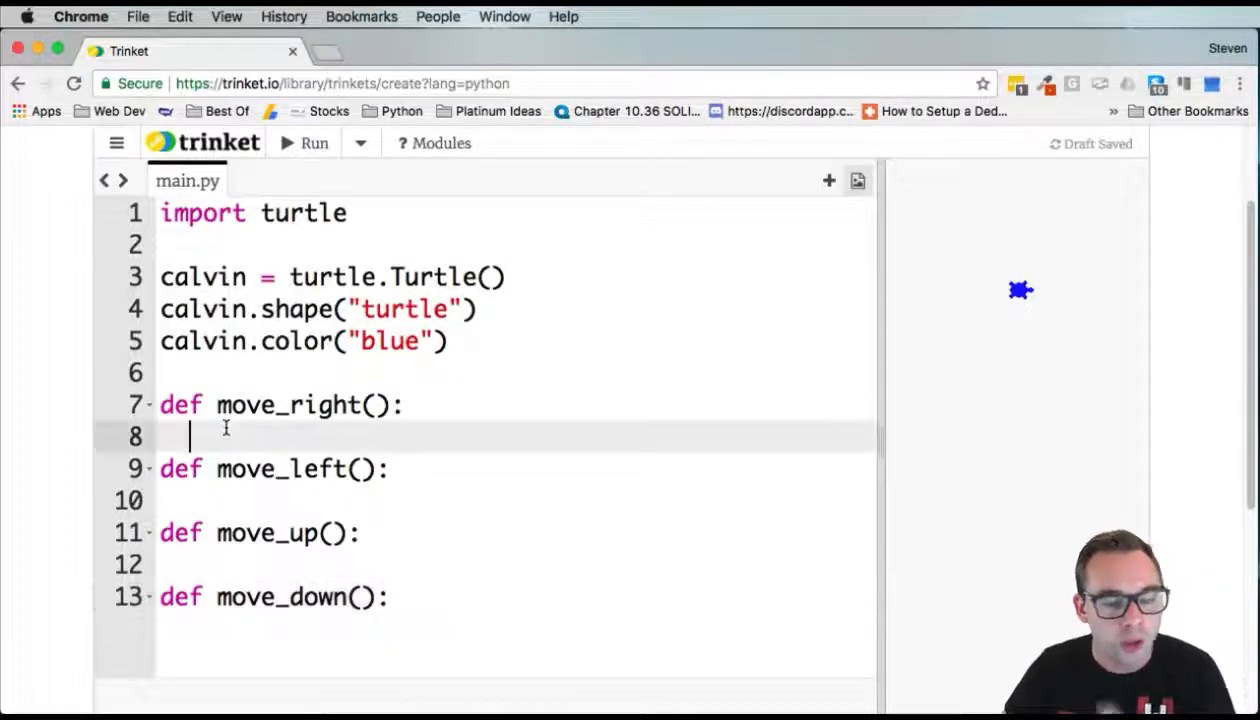
key("Return")
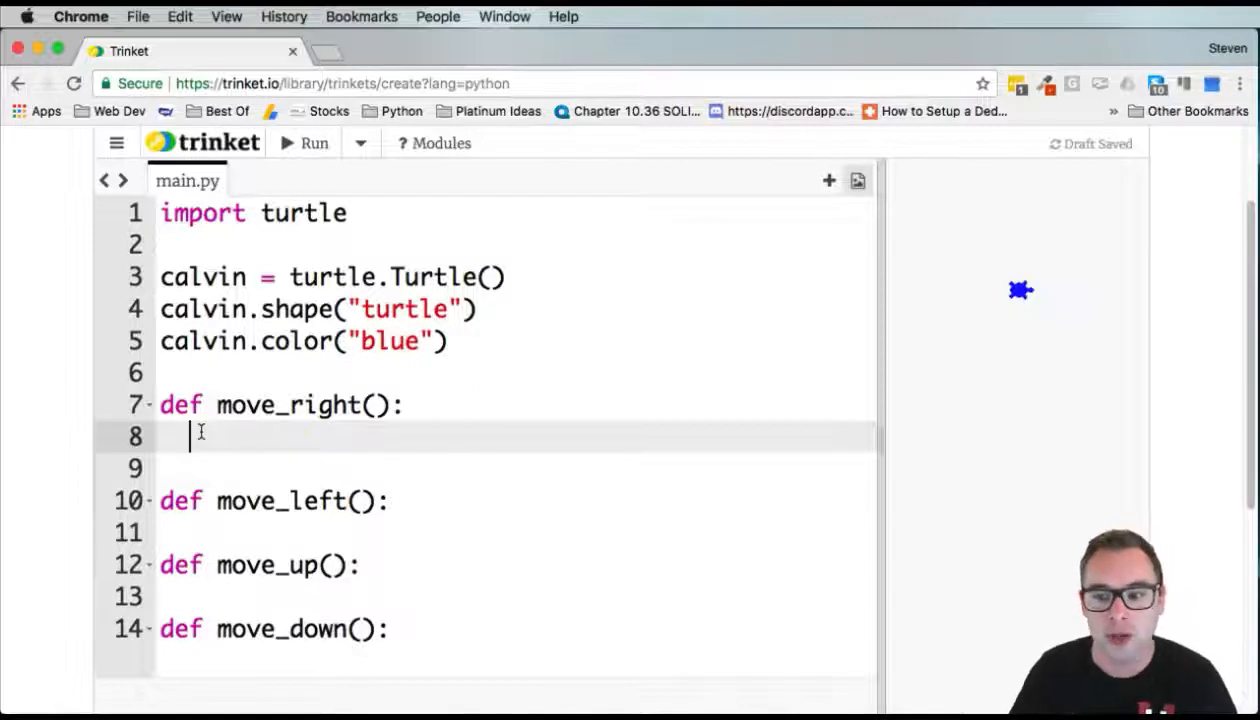
type("calvin.set")
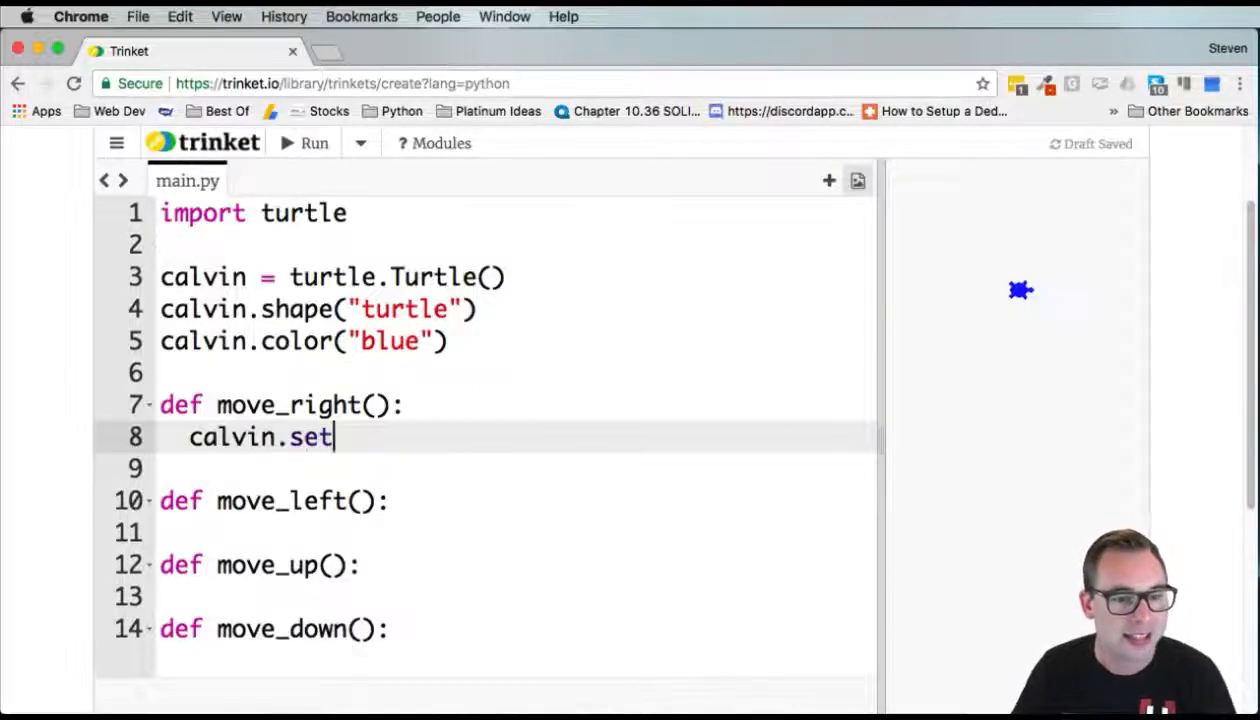
type("heading")
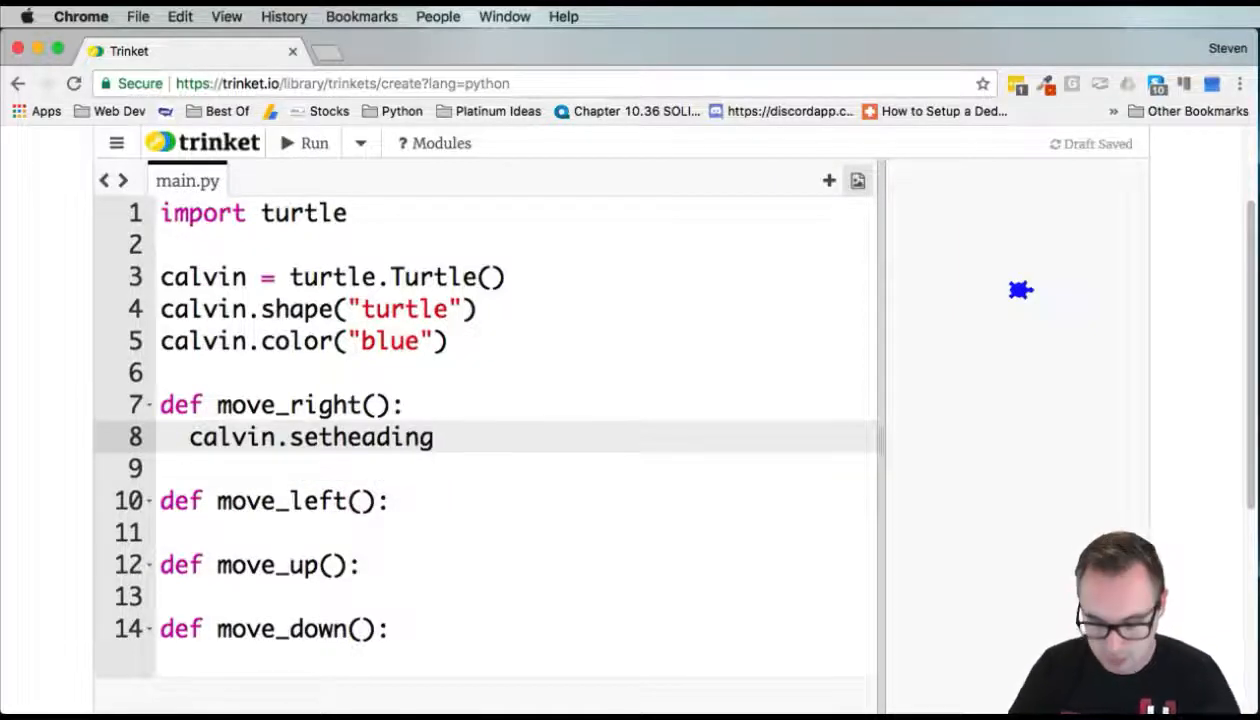
type("()")
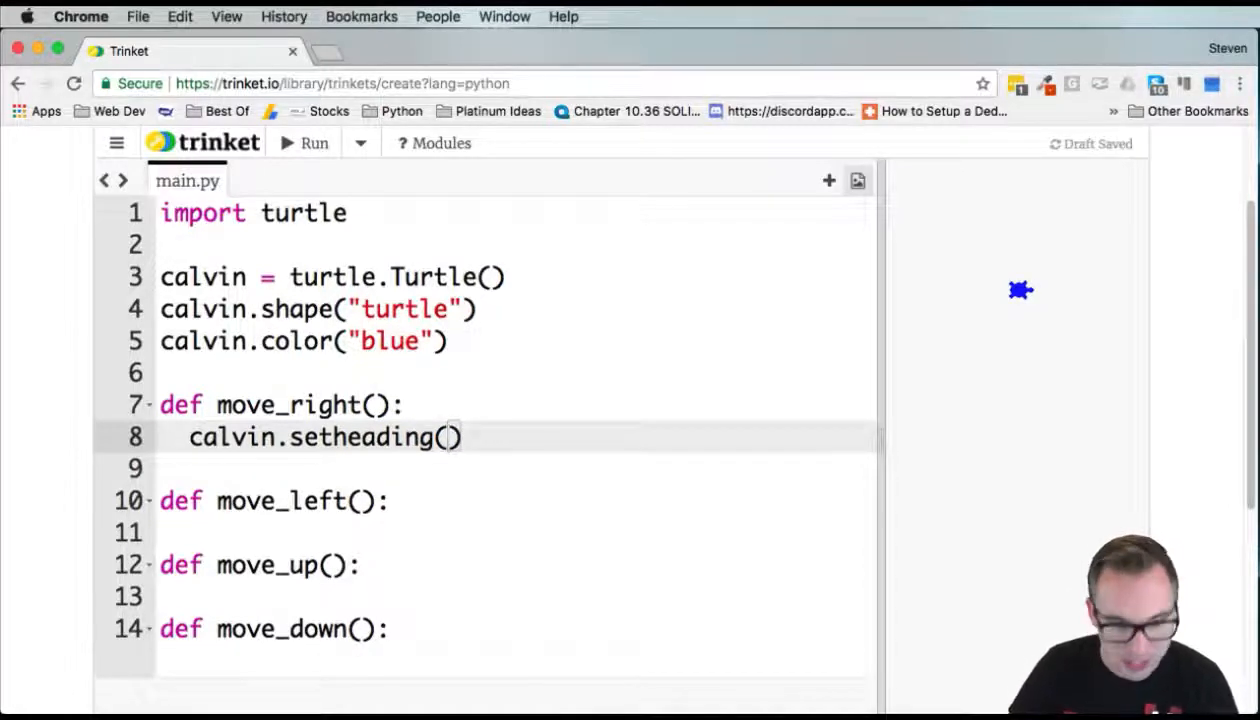
type("0")
left_click(515, 532)
type("calvin.setheading(180)")
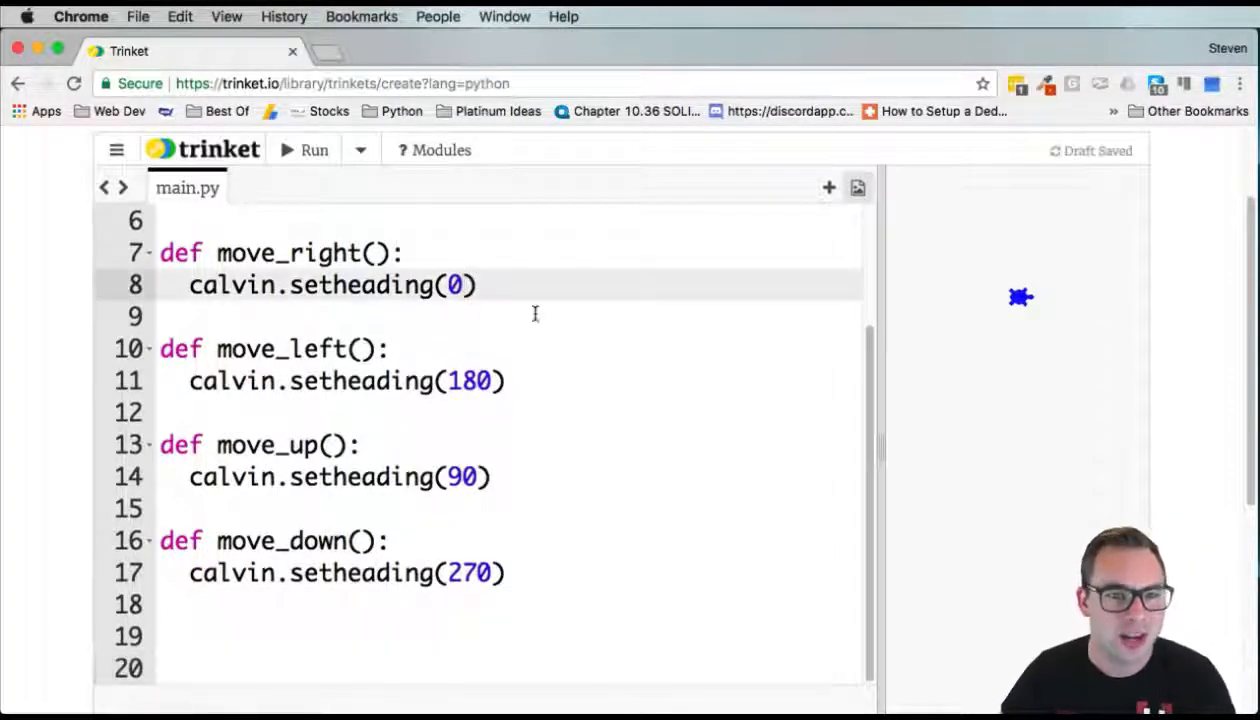
Add calvin.forward(20) after each function's setheading line, copying it into all four
left_click(480, 285)
type("ca")
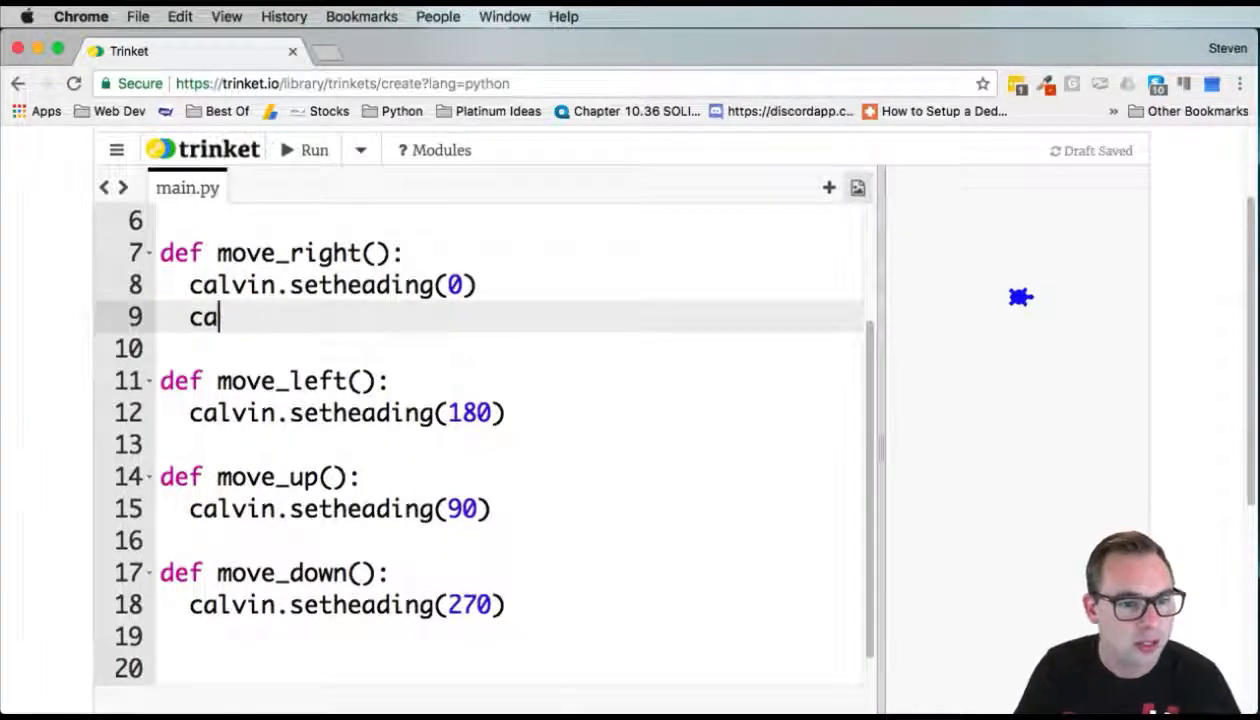
type("lvin.forward")
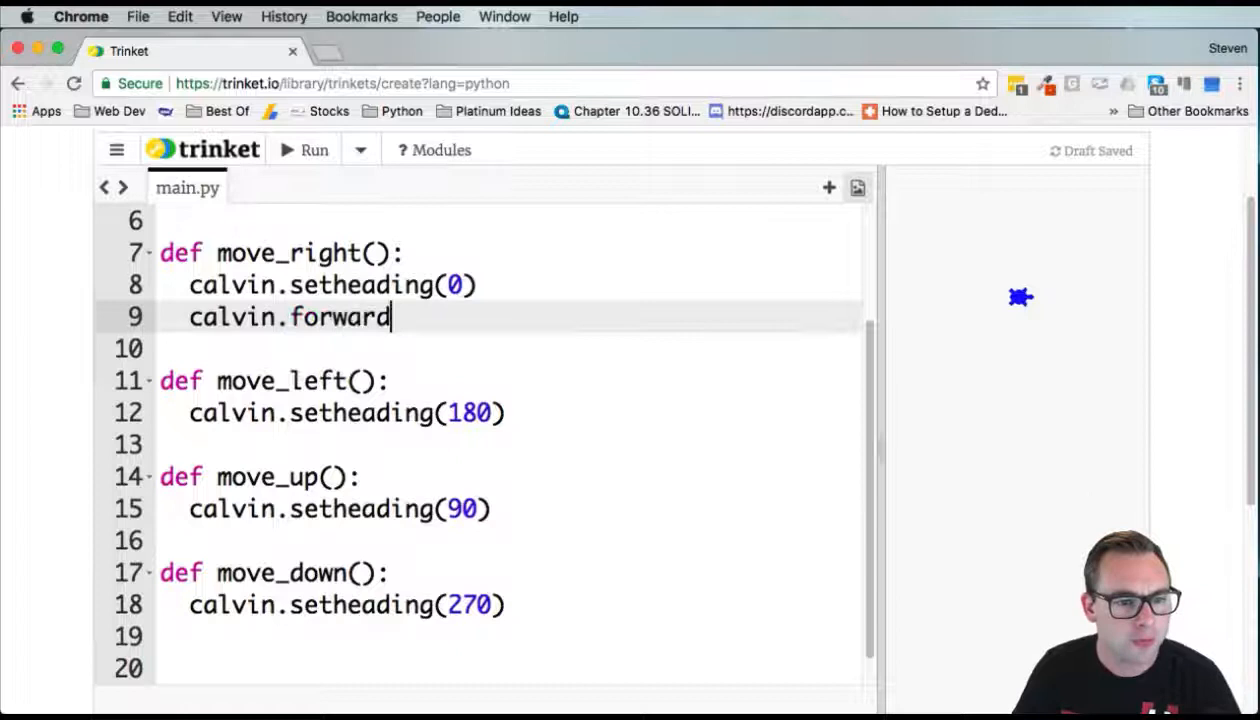
type("(20)")
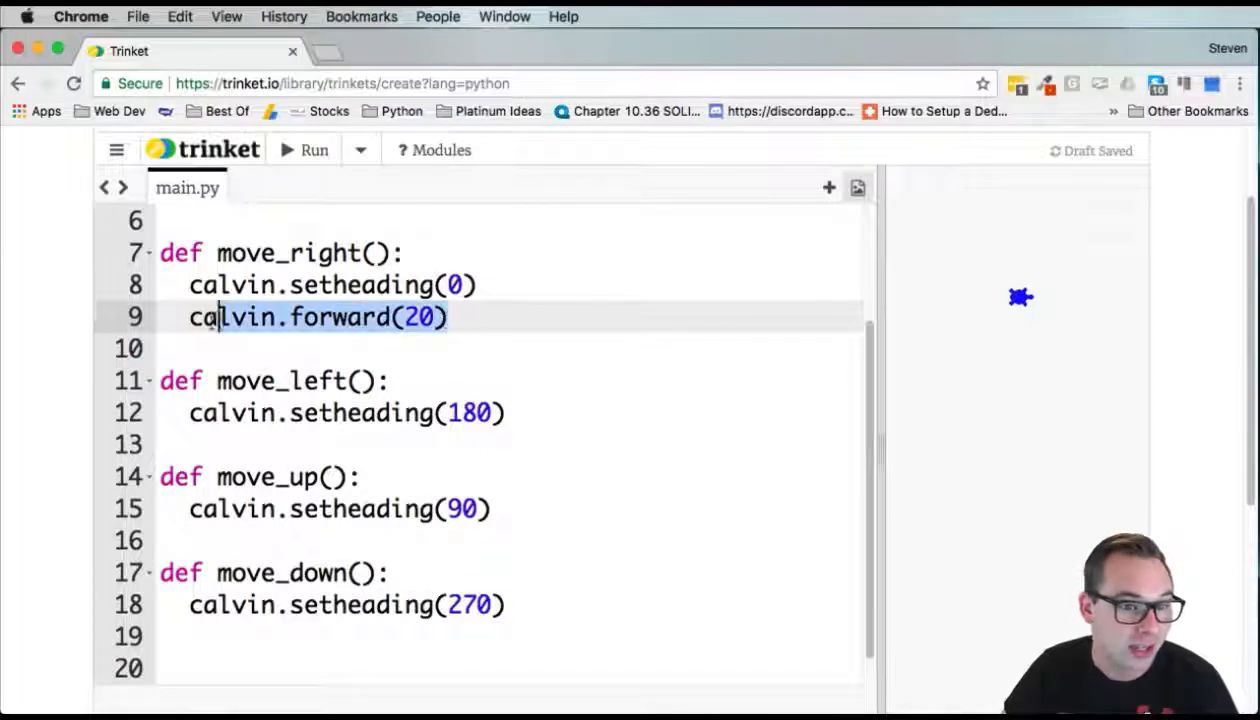
left_click(515, 413)
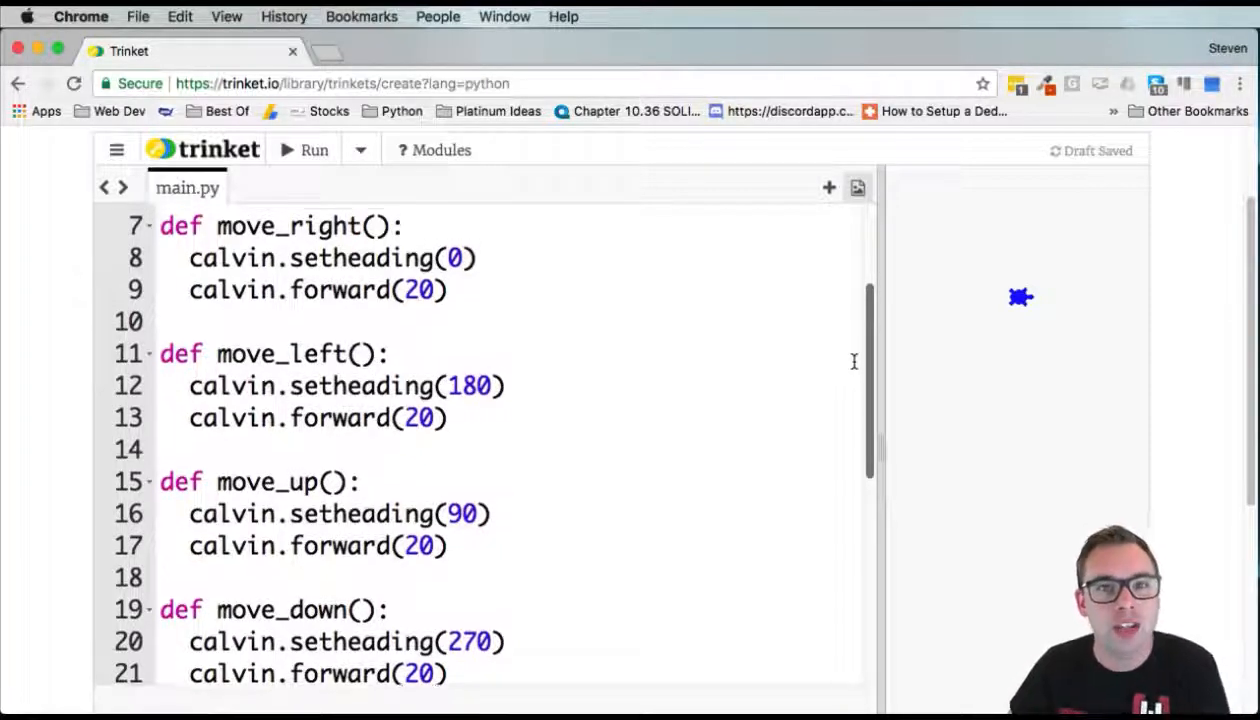
scroll("down", 3)
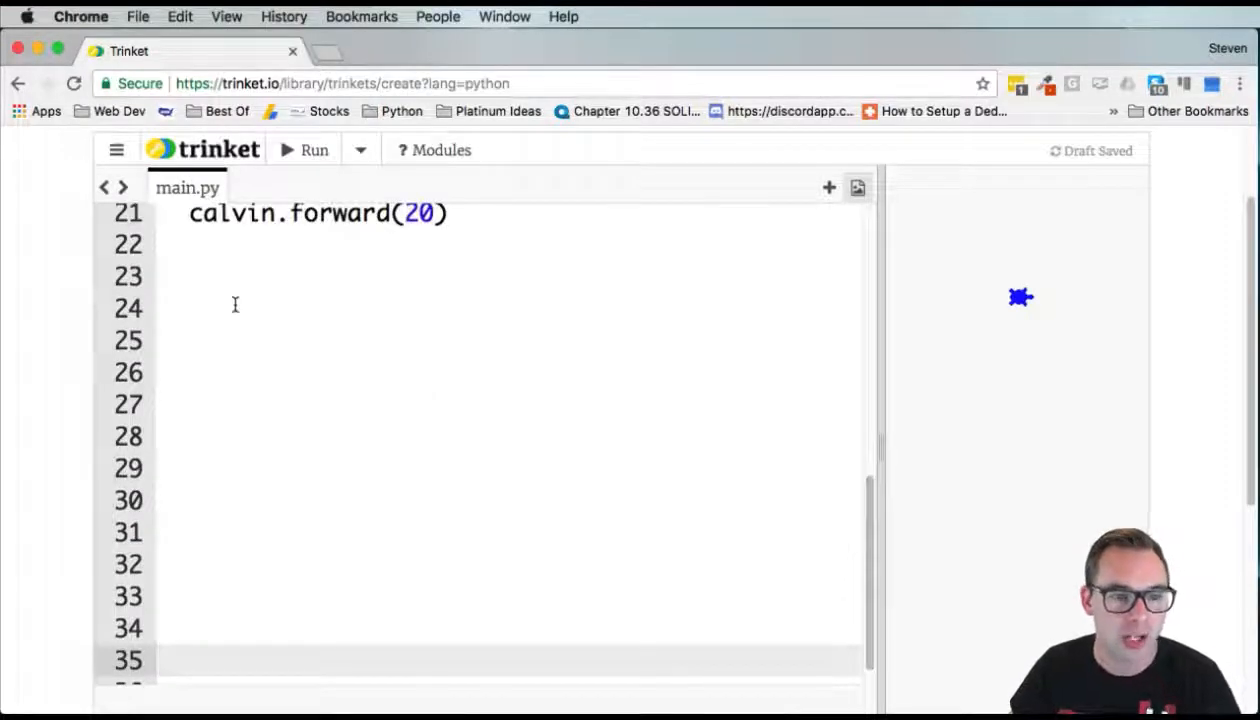
Start a while True: loop on line 23 and begin a direction assignment inside it
left_click(167, 277)
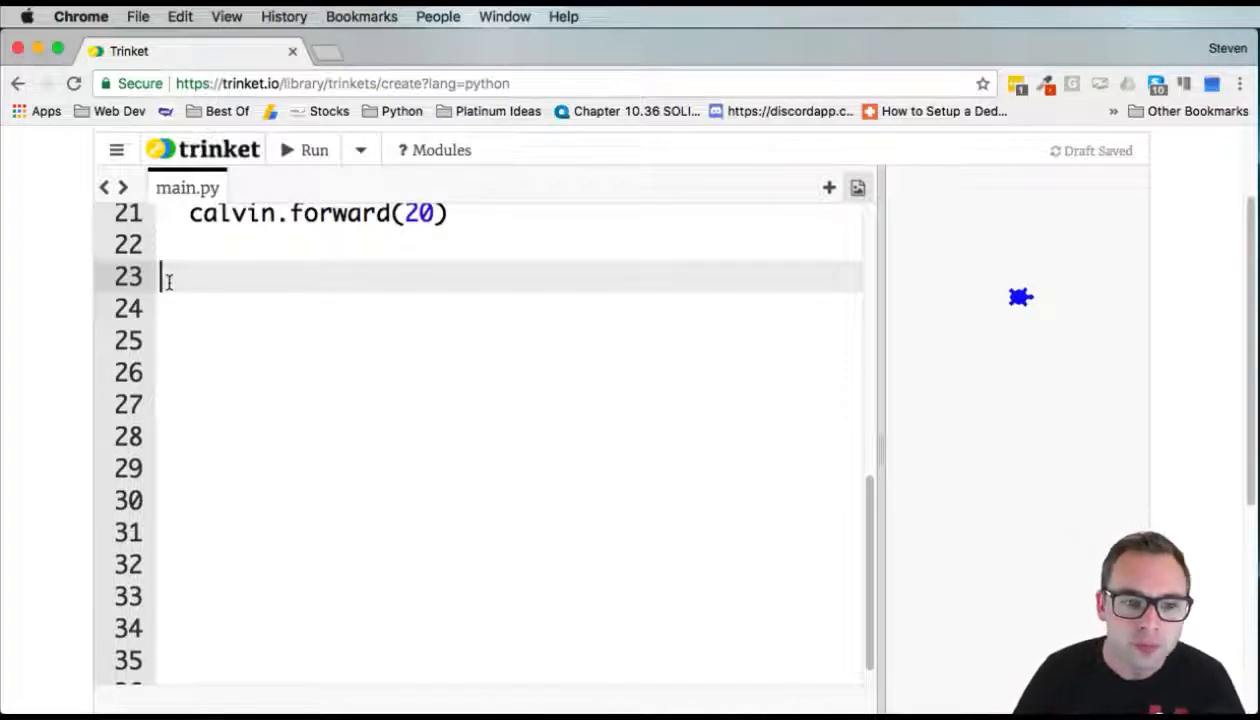
type("while")
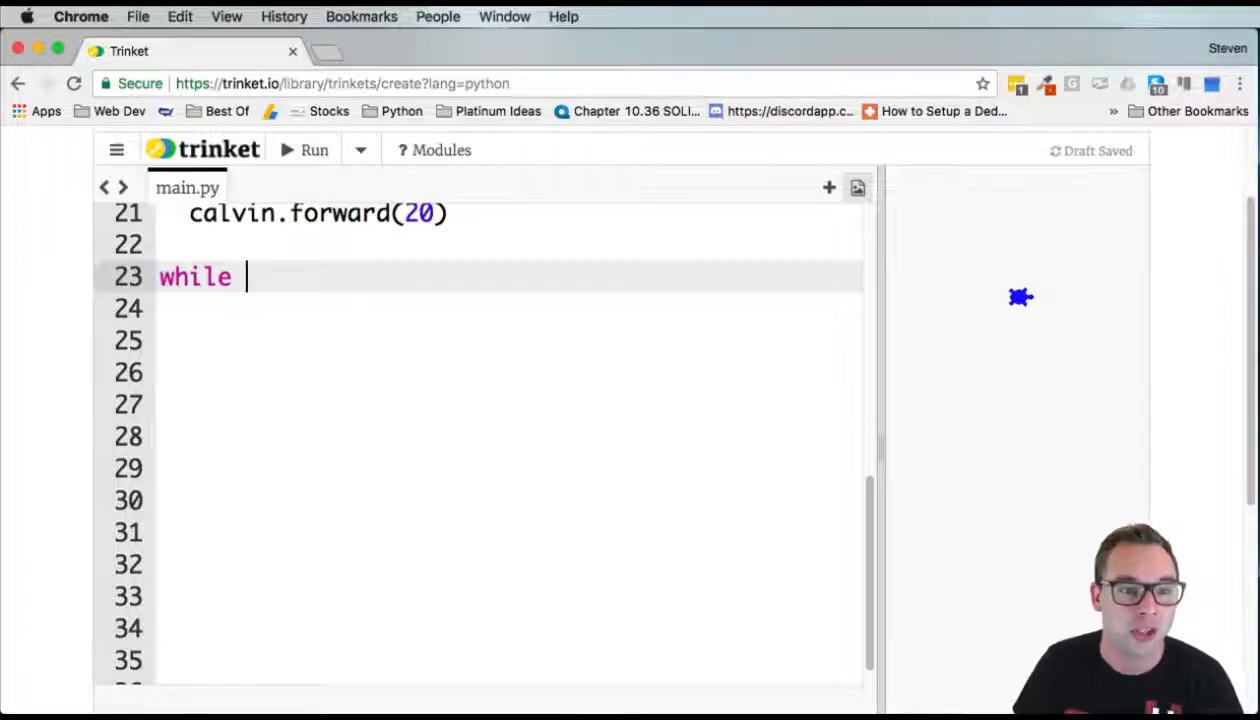
type("True:")
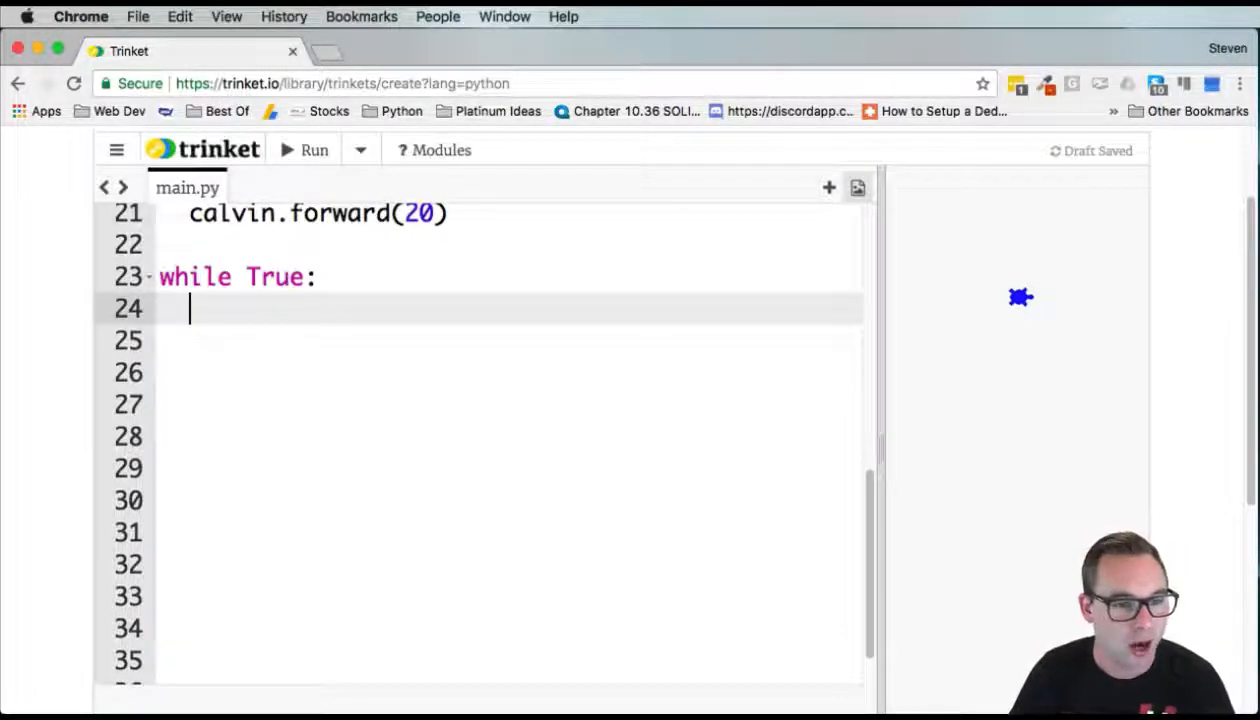
type("direction =")
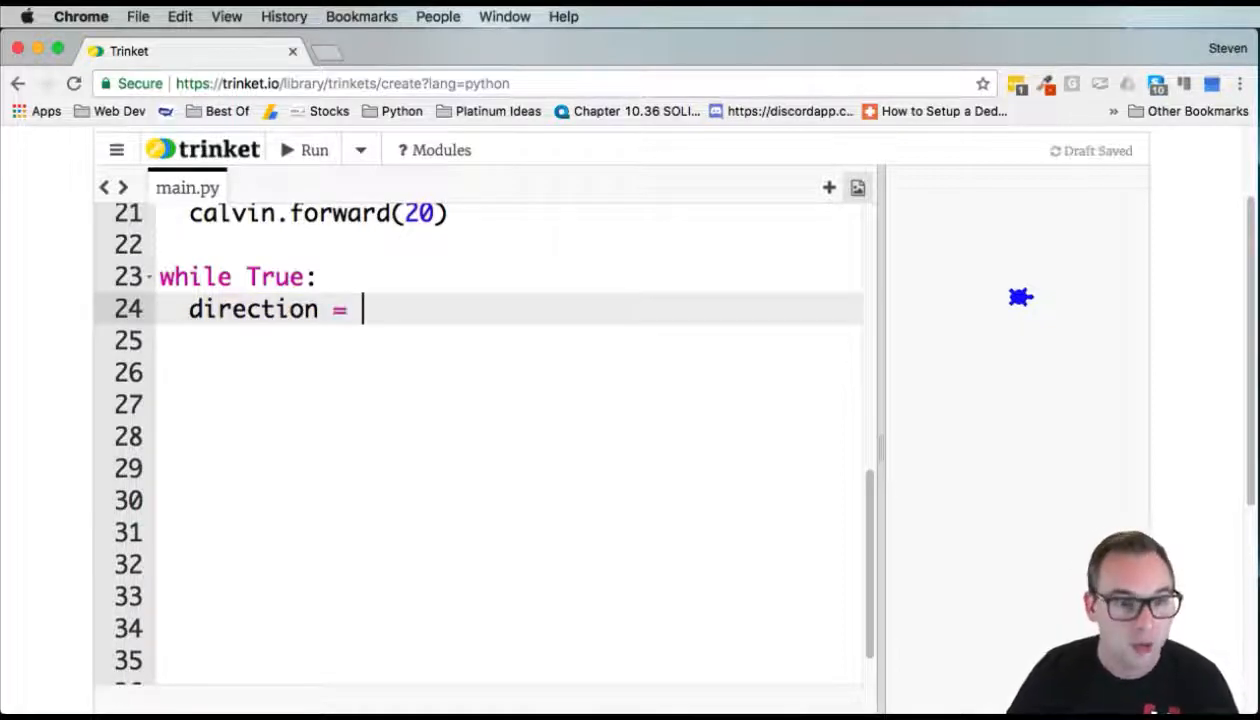
Assign direction = raw_input("Pick a direction: (left/right/up/down)") inside the loop
type("raw_input(")
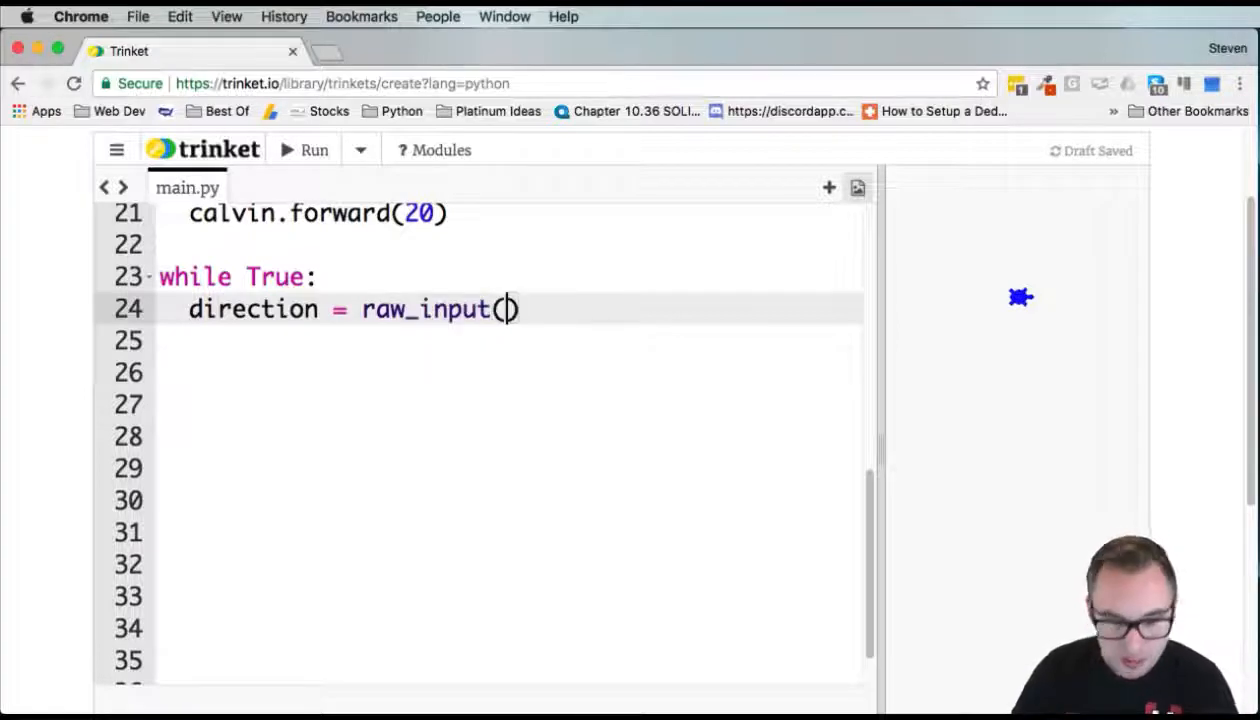
type("\"\"")
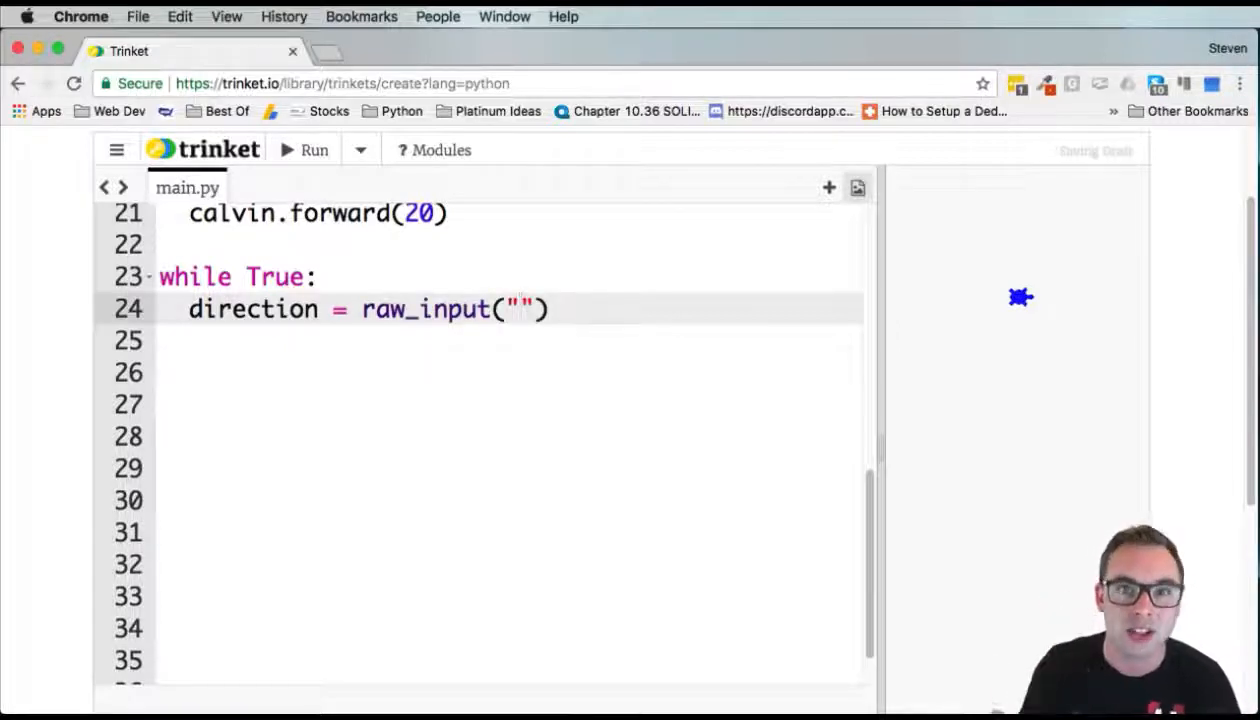
type("Pi")
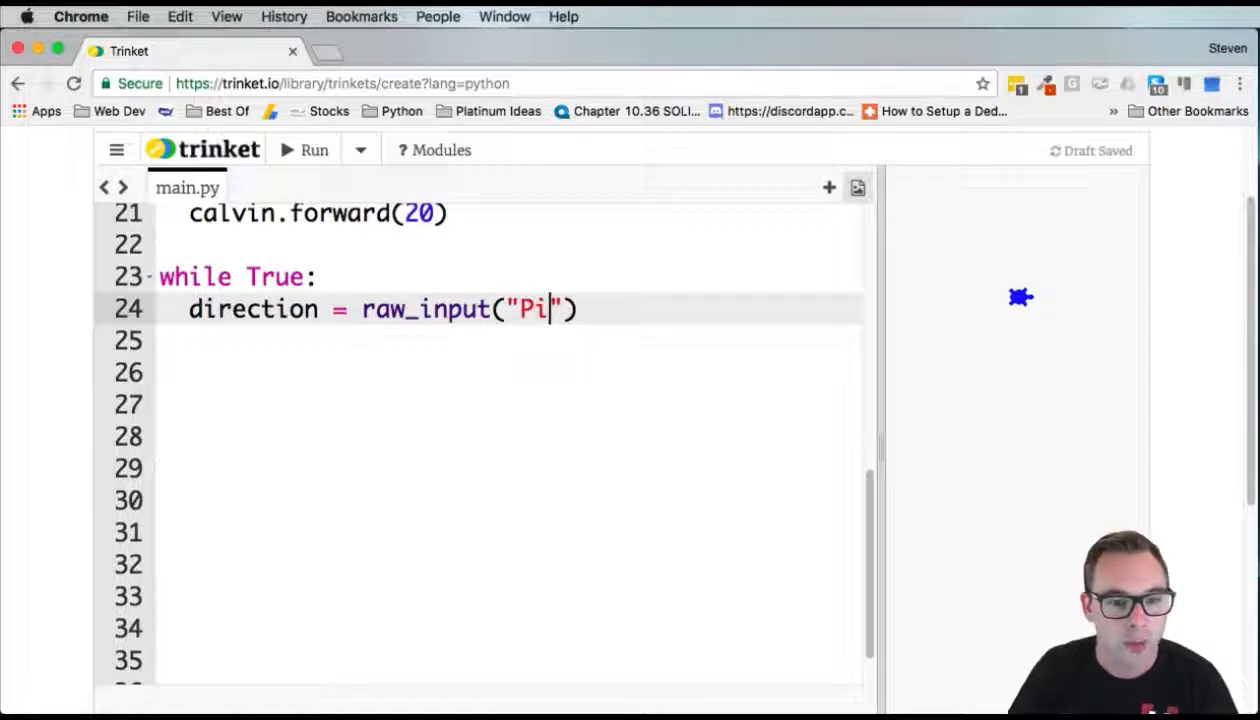
type("ck a directio")
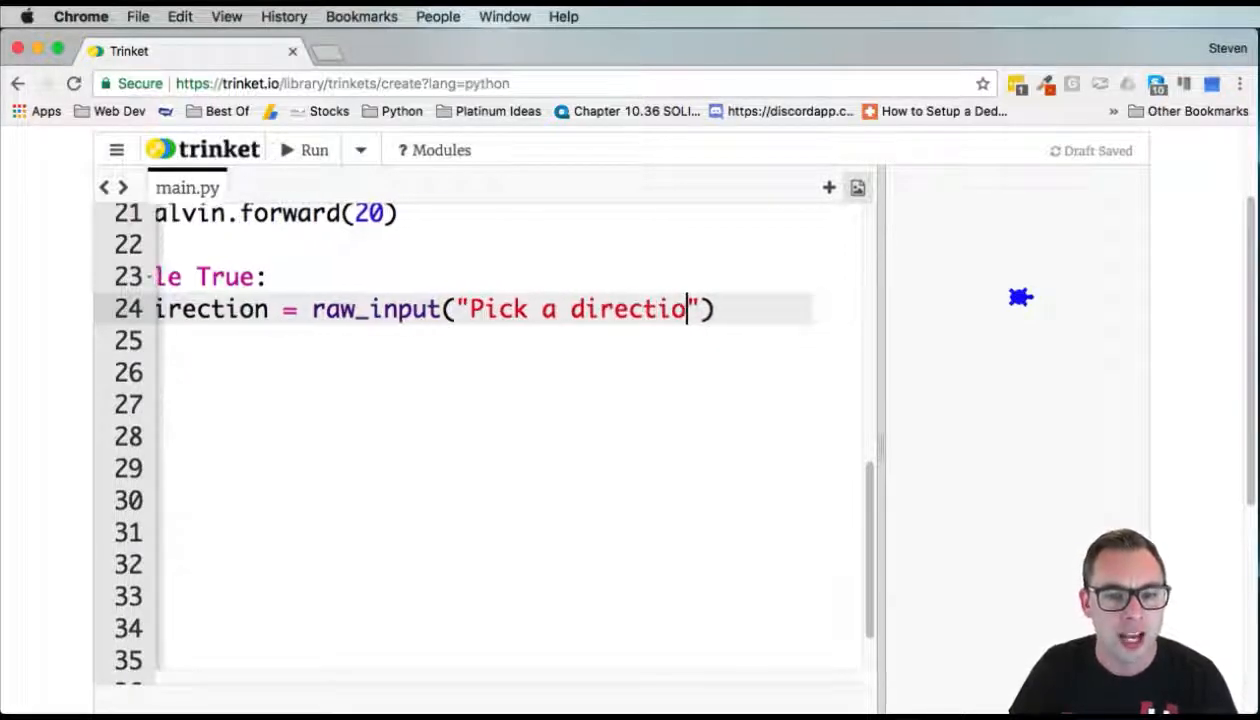
type("n:")
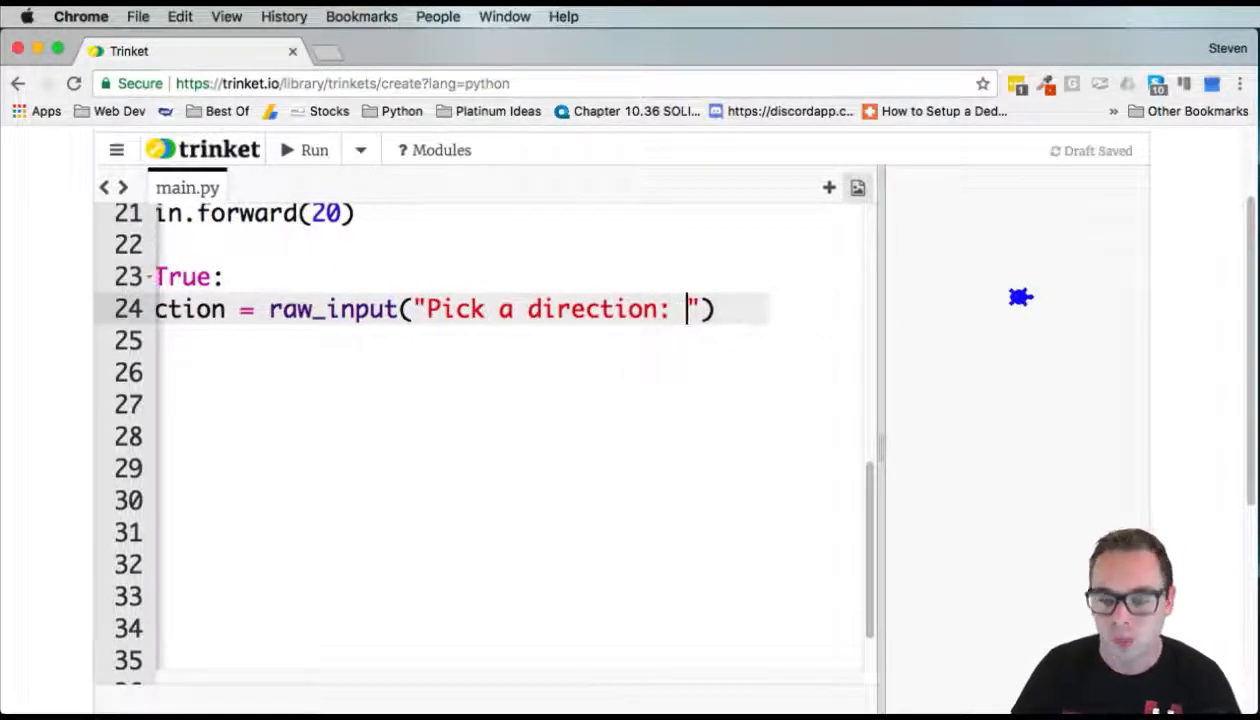
type("(left")
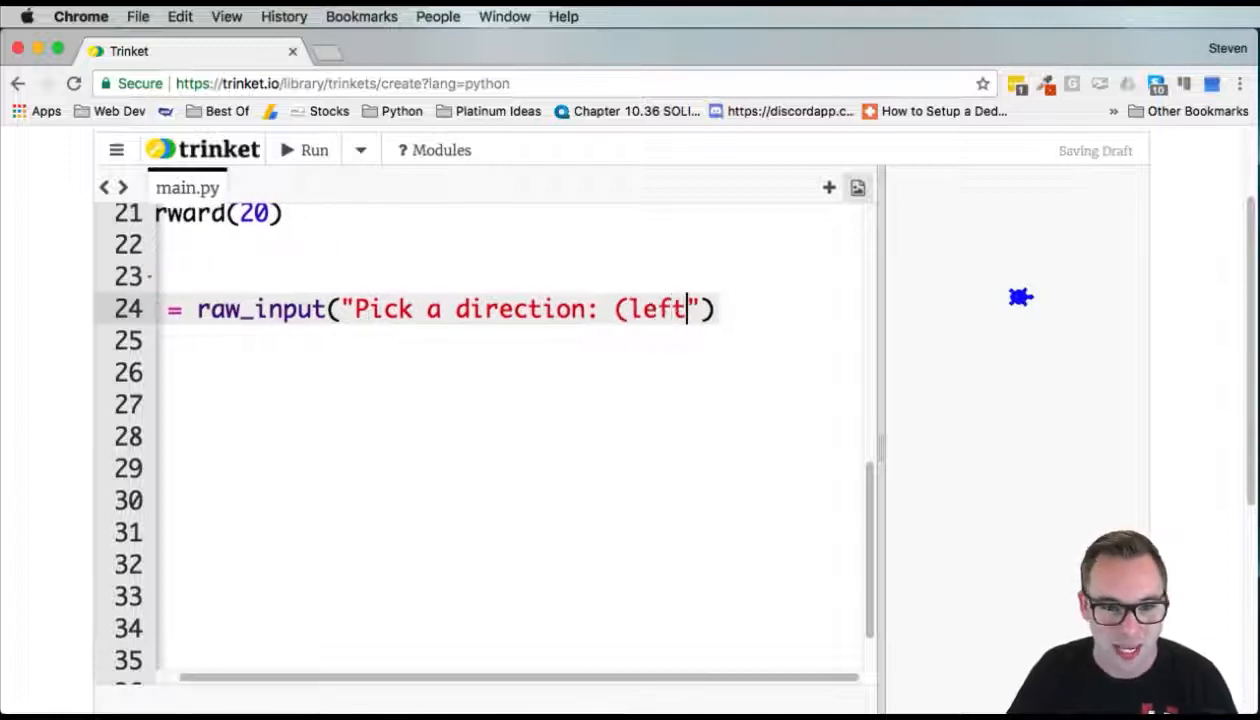
type("/right")
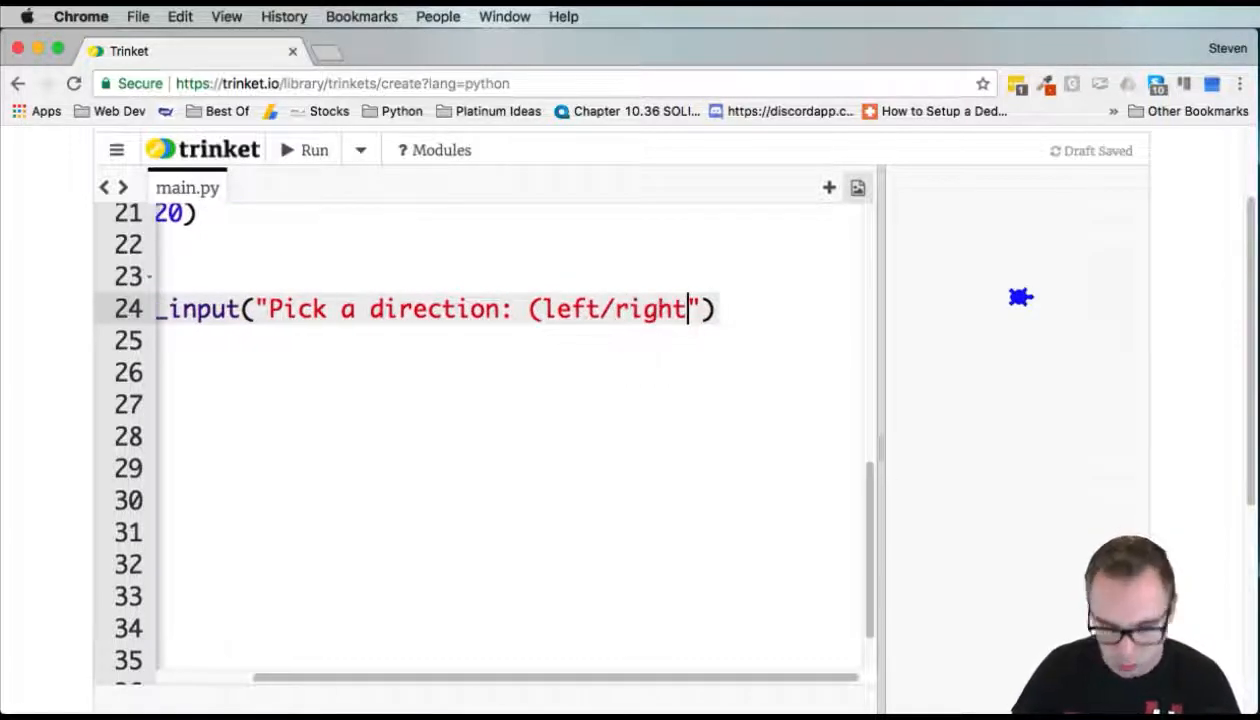
type("up/")
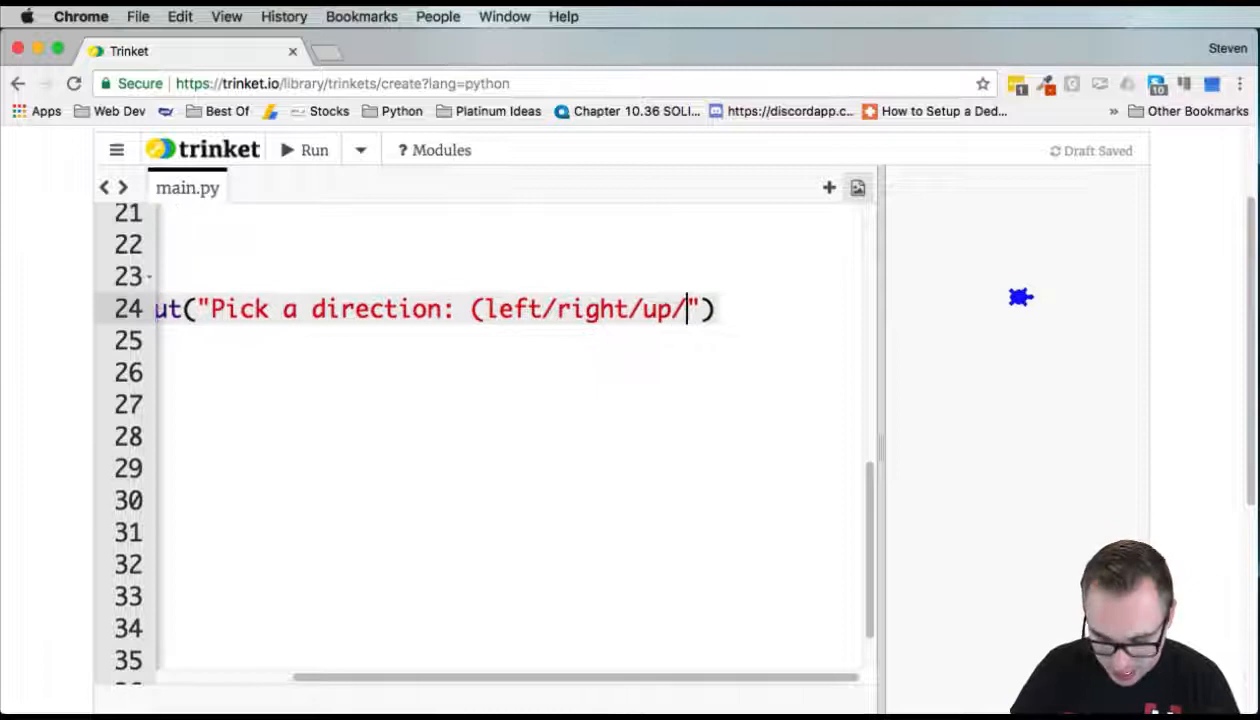
type("down)")
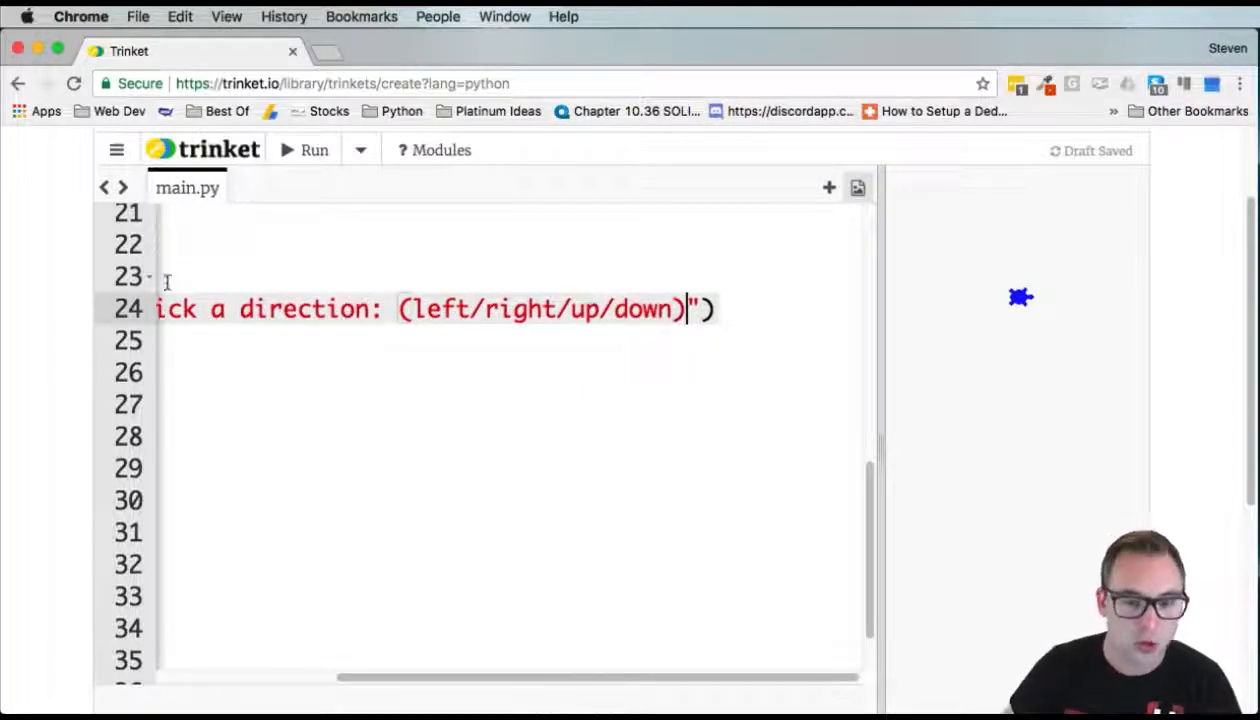
left_click(413, 308)
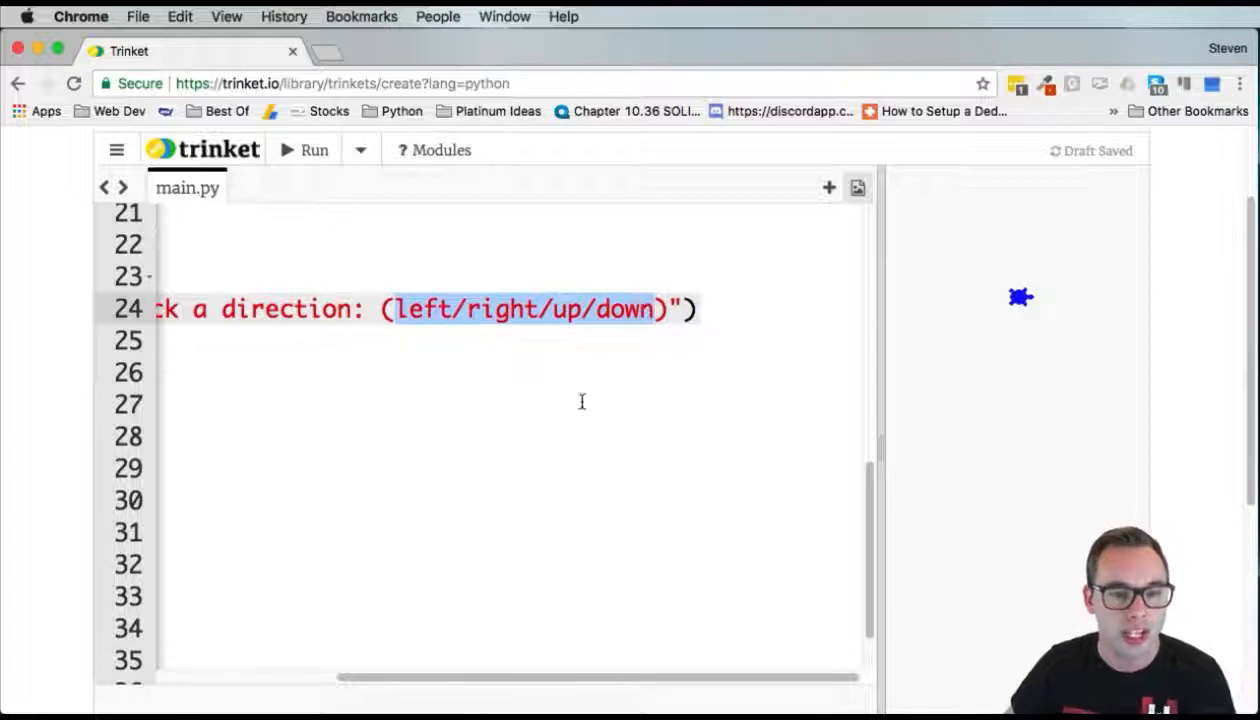
mouse_move(542, 487)
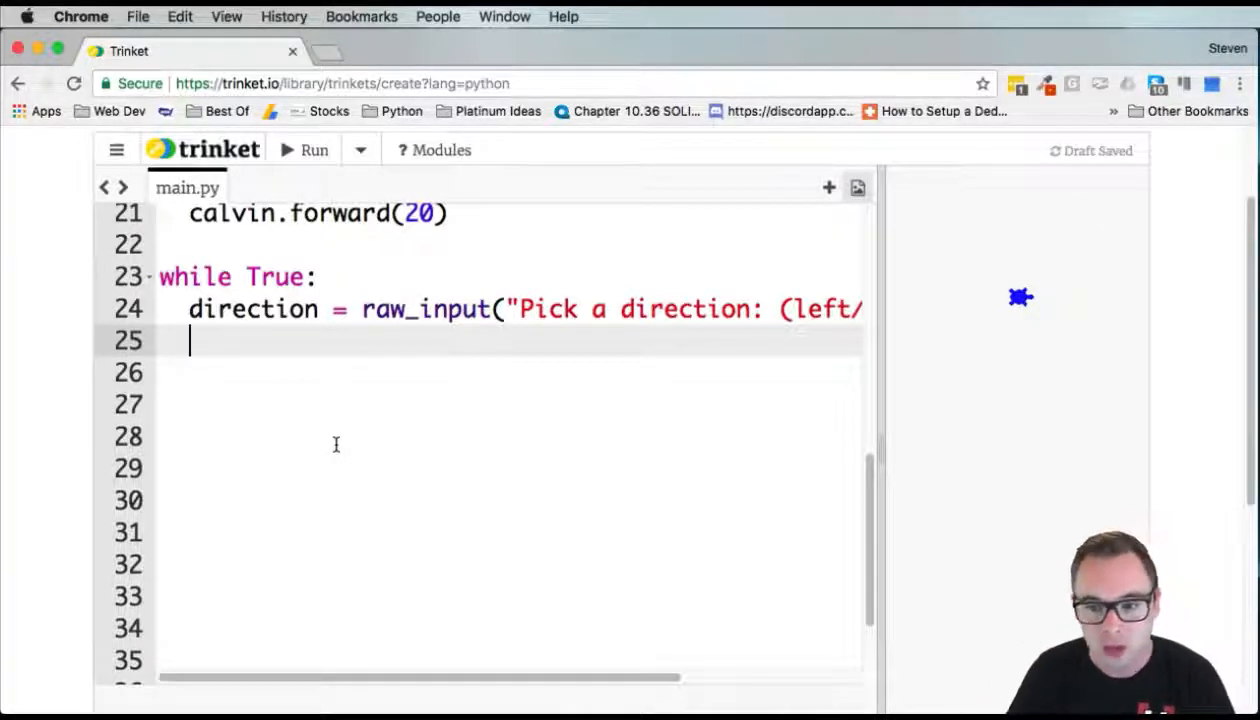
Call move_right() for "right" and move_left() for "left", then begin else:
type("if(direction == \"r")
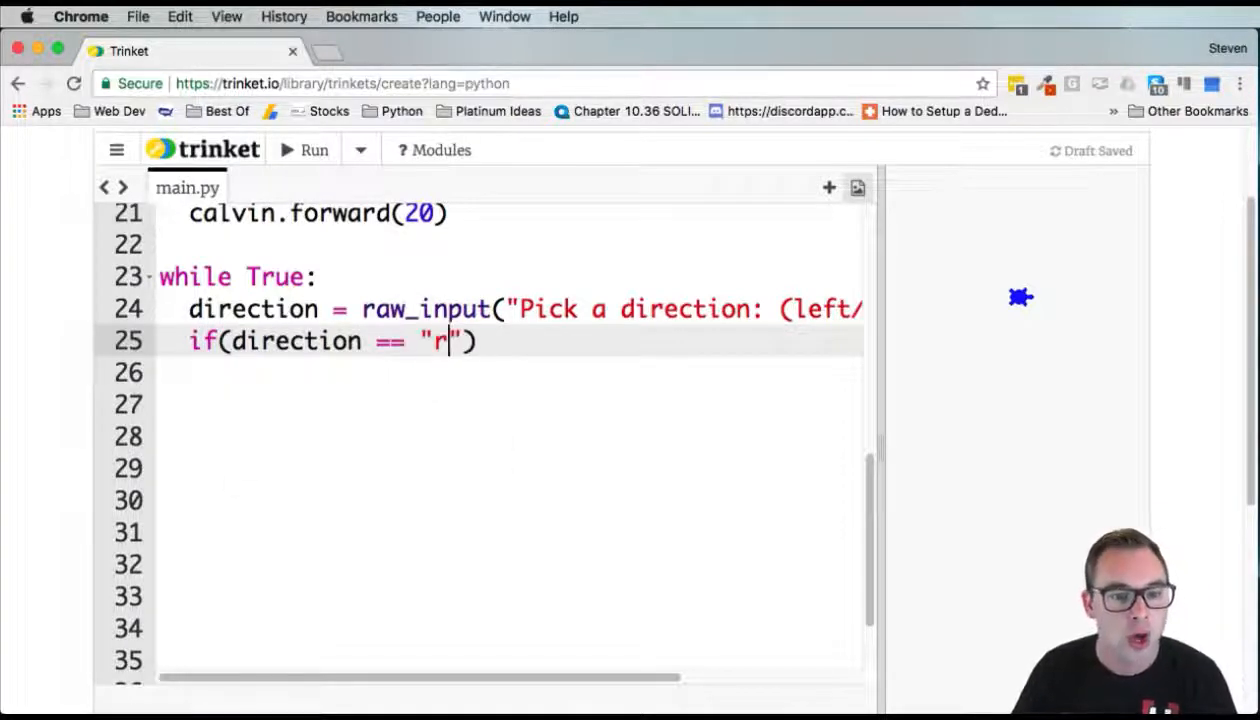
type("ight")
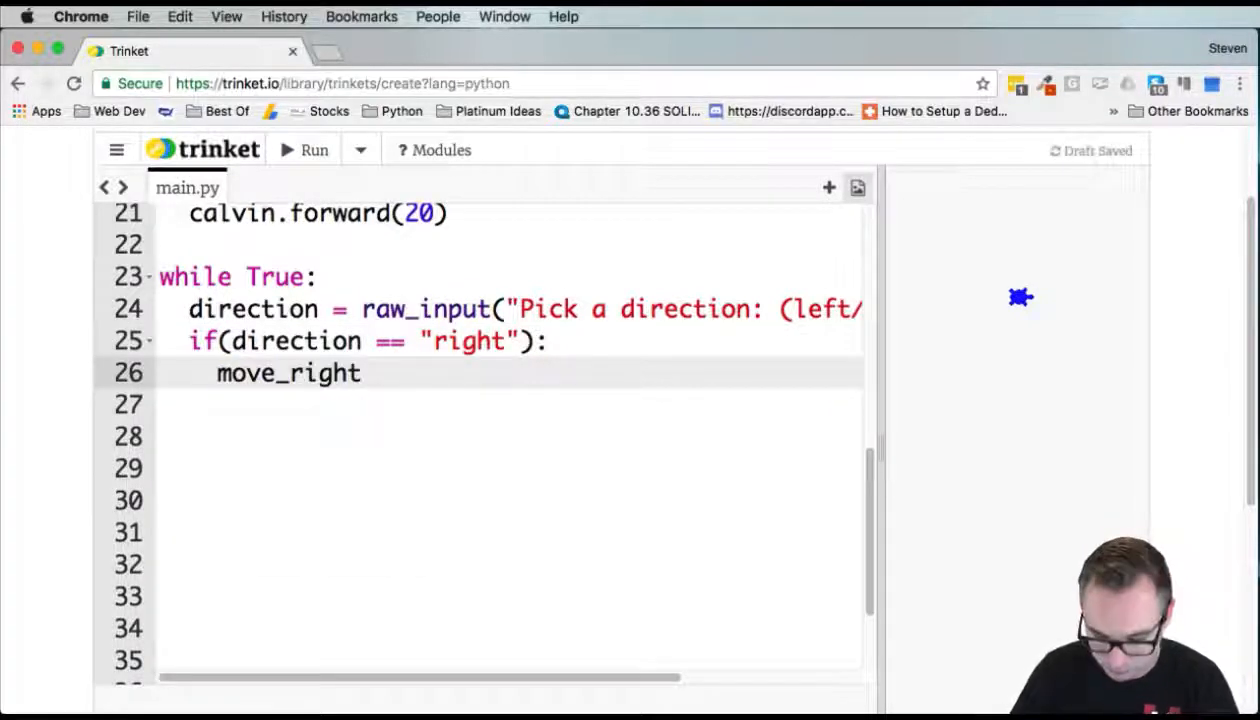
type("()")
left_click(506, 405)
type("elif")
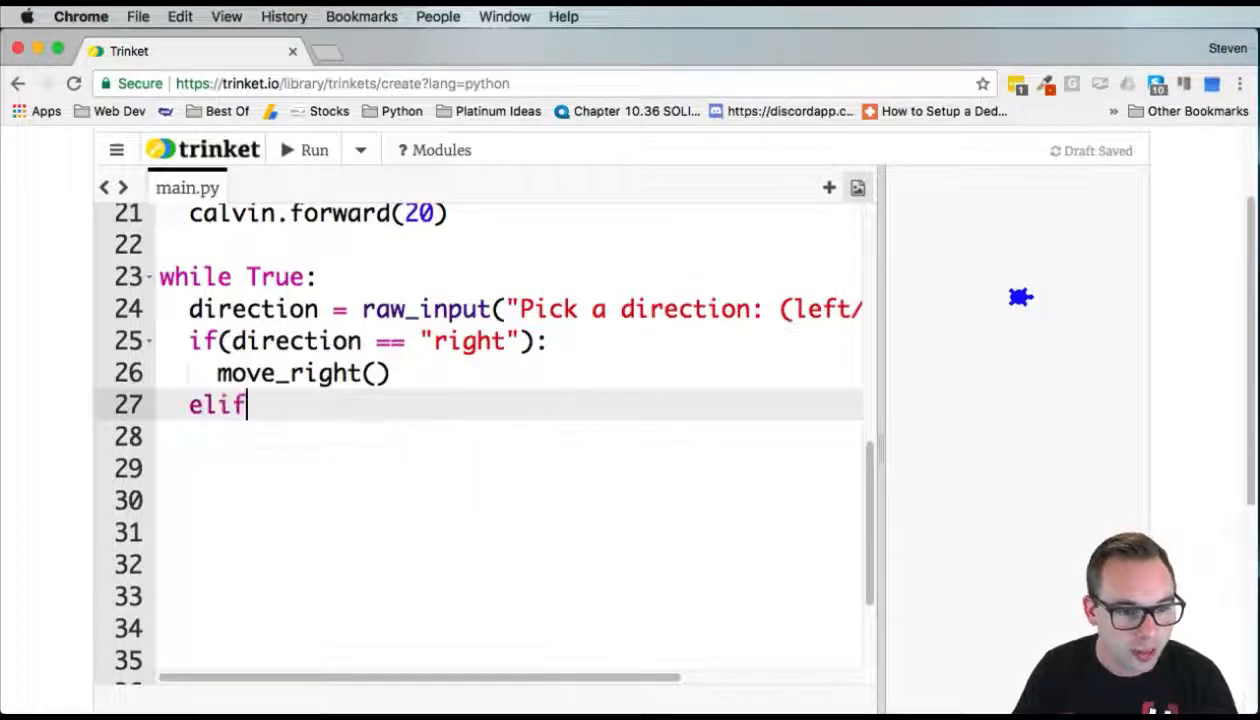
type("(direction == \"left\"):")
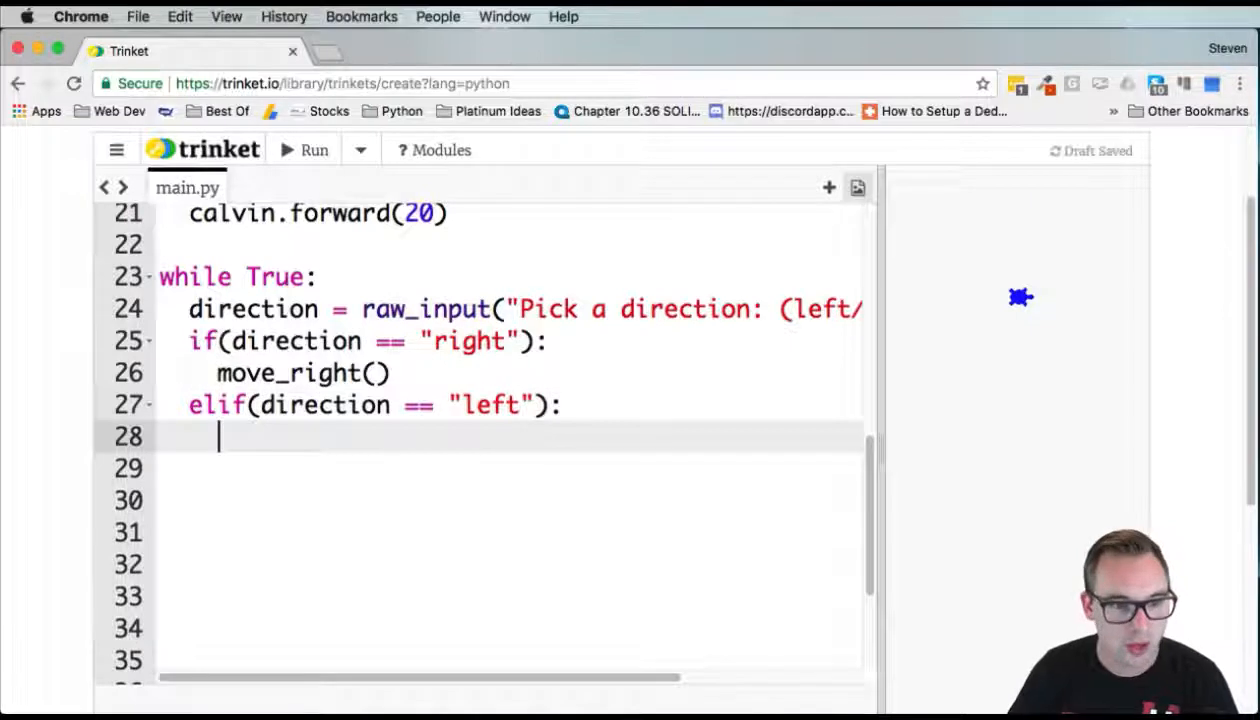
type("move_left(")
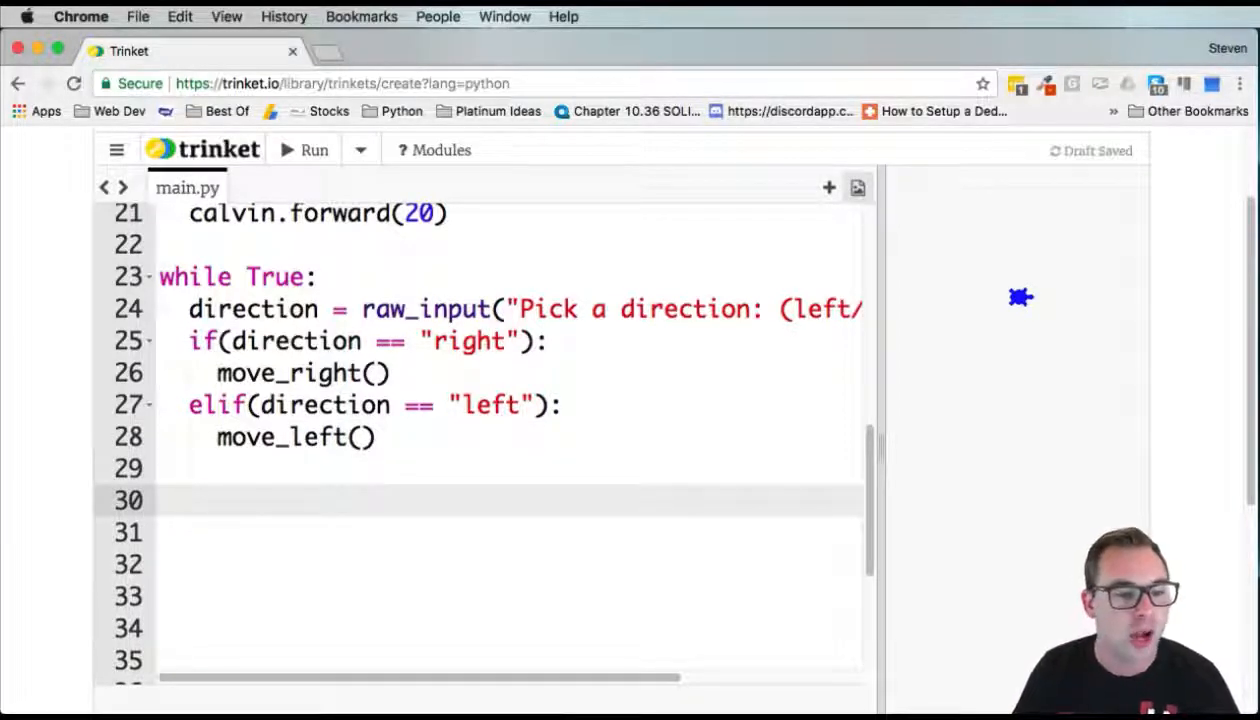
type("else:")
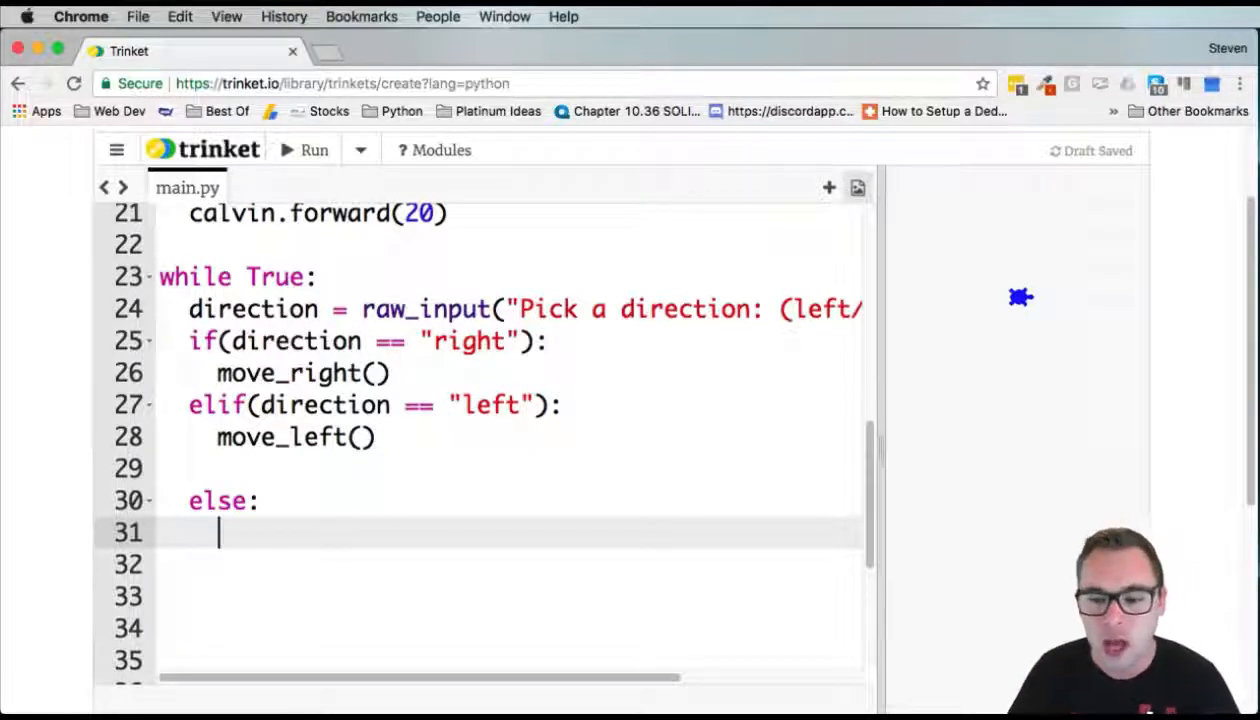
Make the else branch print "Please enter a valid direction"
type("print \"")
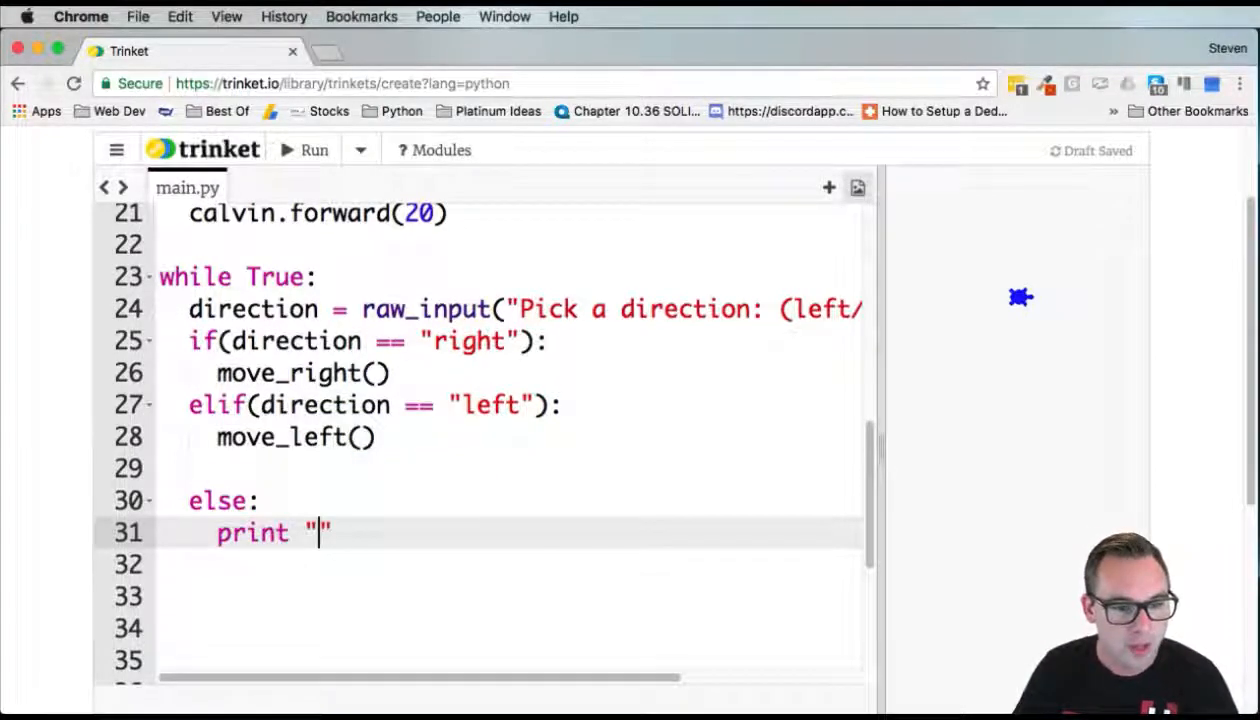
type("Please enter a")
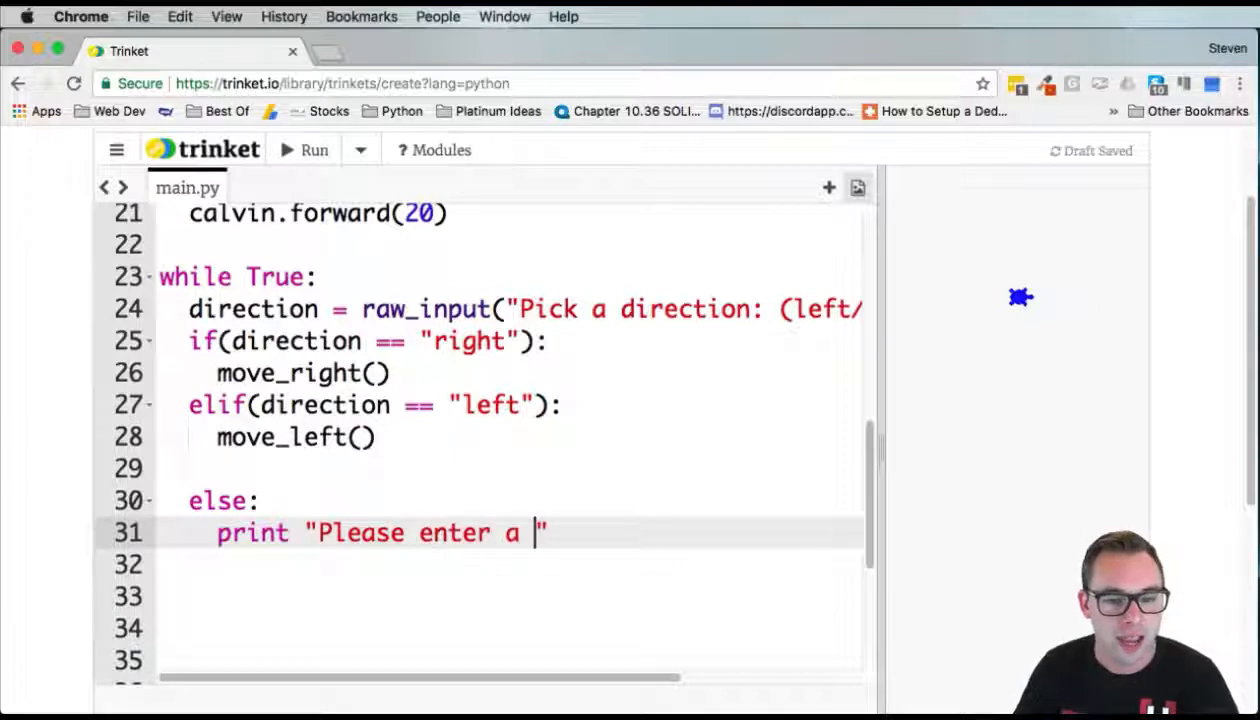
type("valid direction")
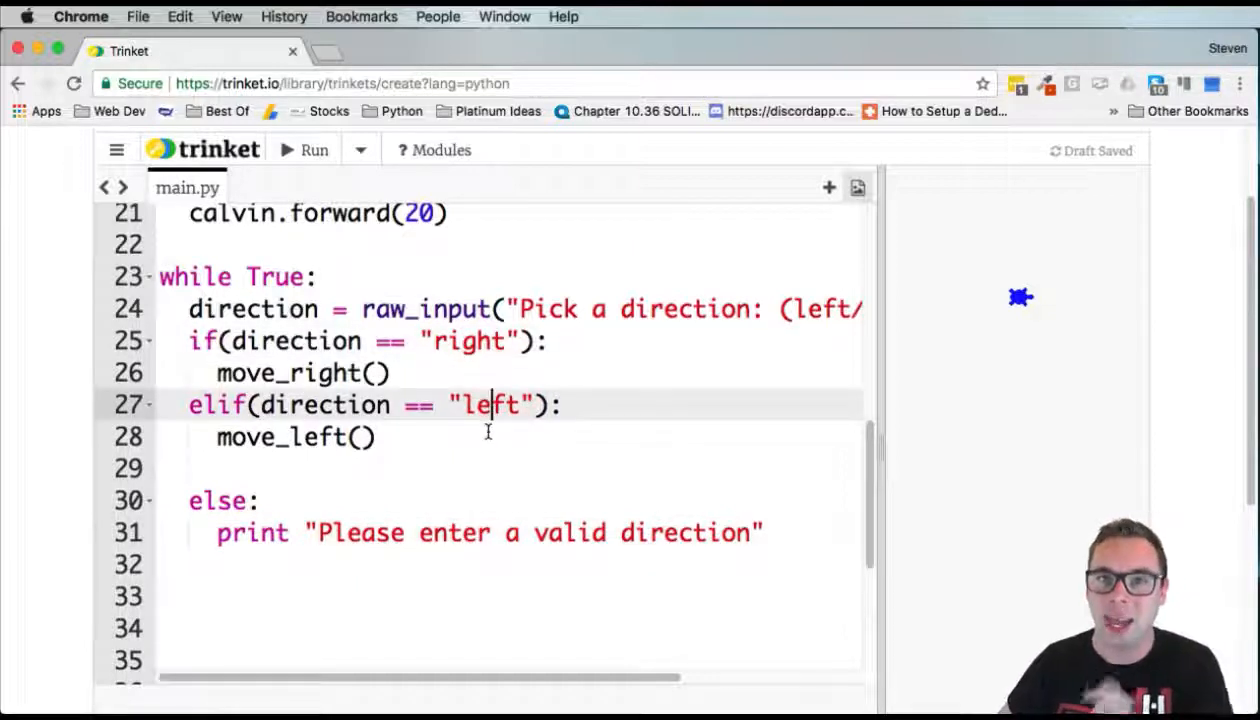
mouse_move(827, 356)
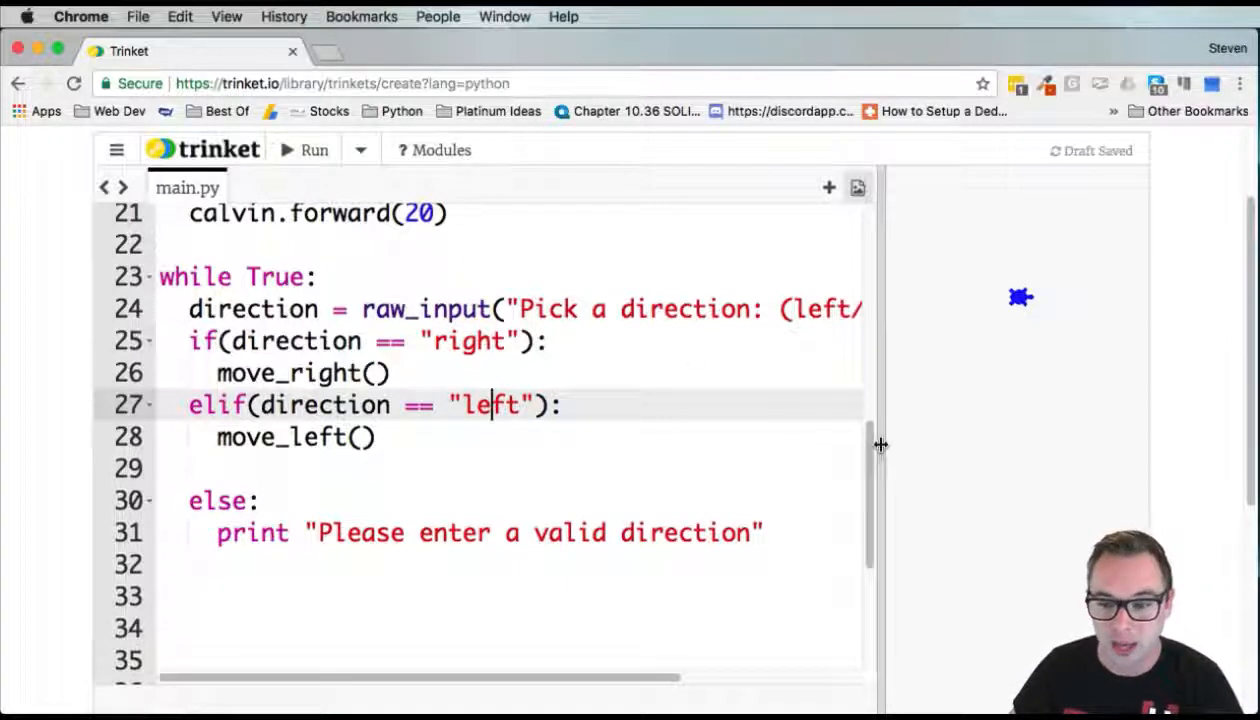
Run the program and answer the direction prompt with 'right', then 'left', to steer the turtle
left_click(304, 150)
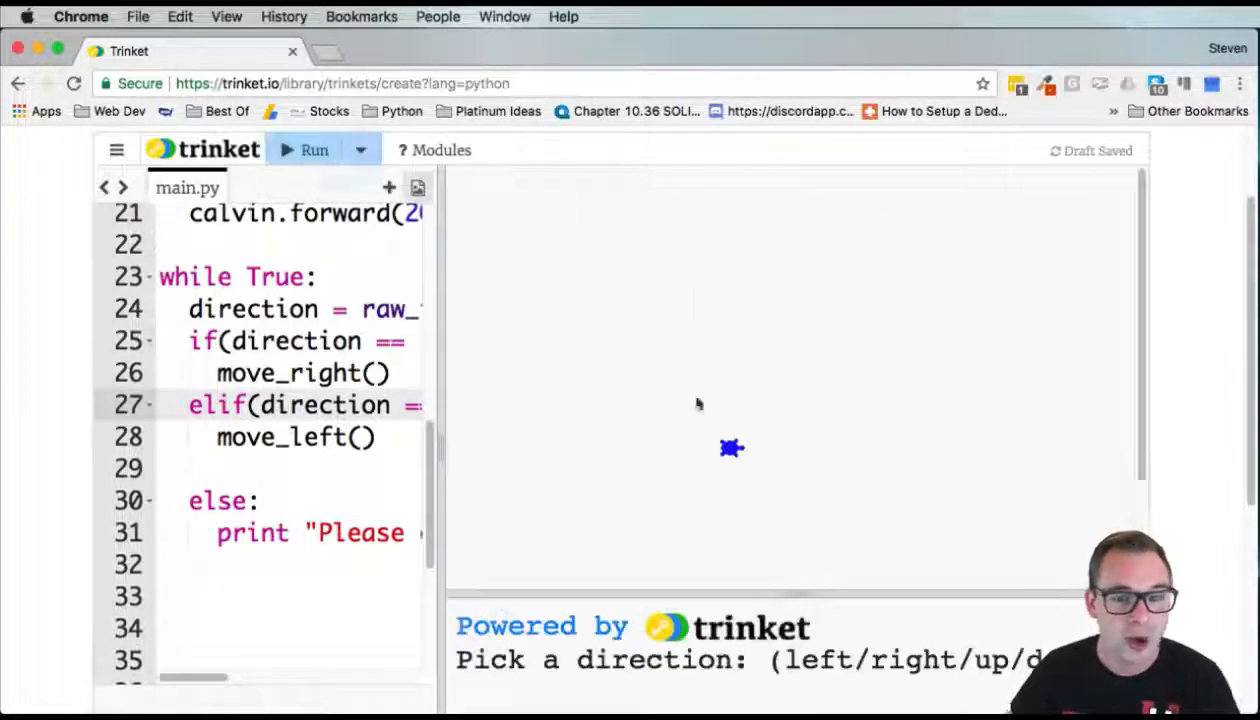
left_click(314, 150)
type("right")
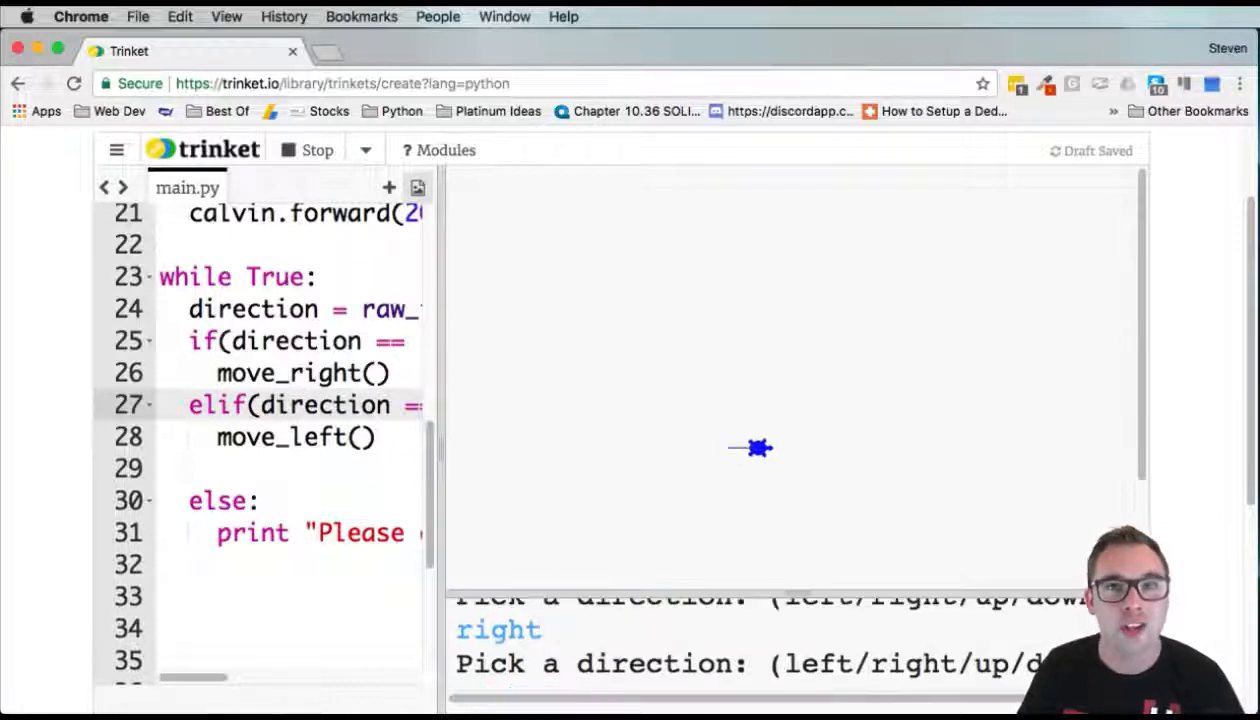
type("l")
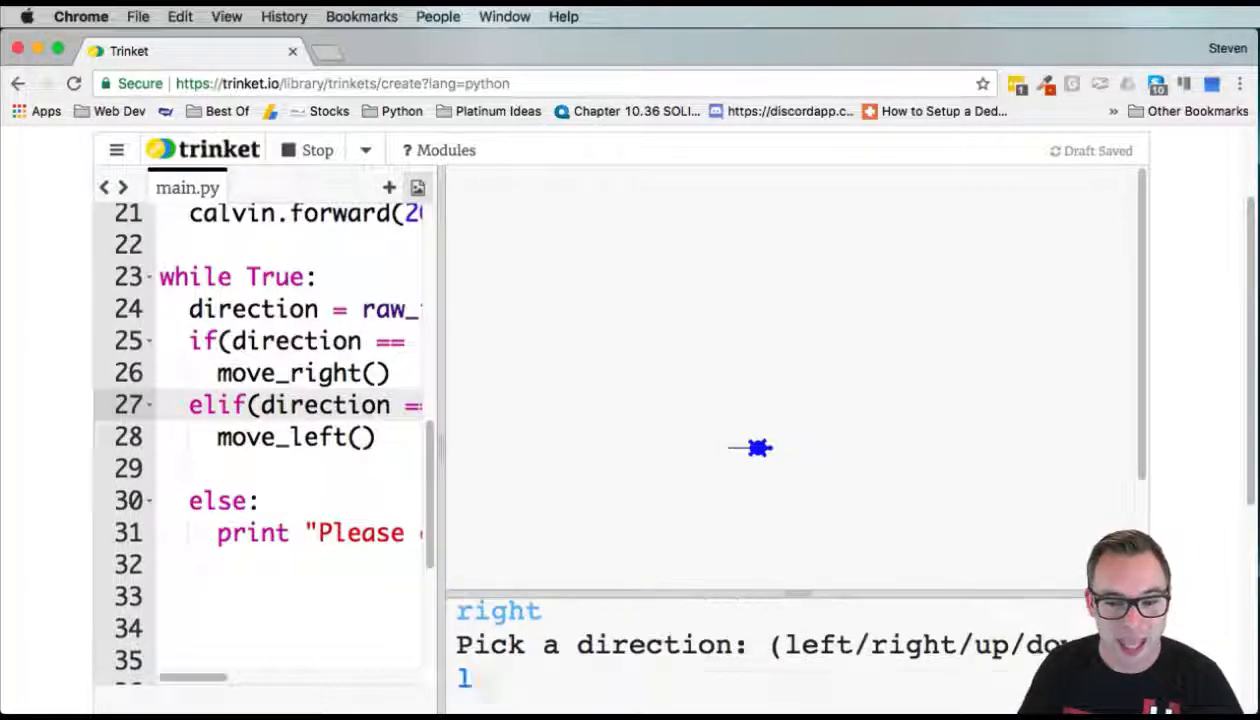
type("left")
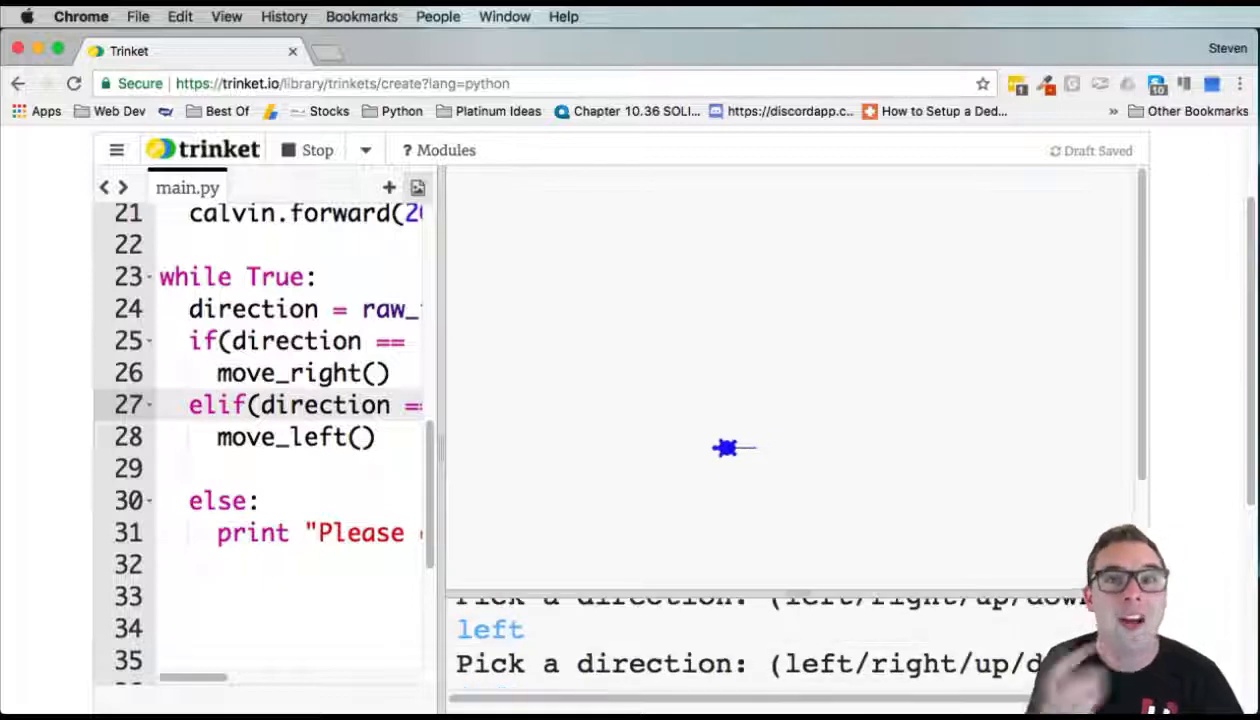